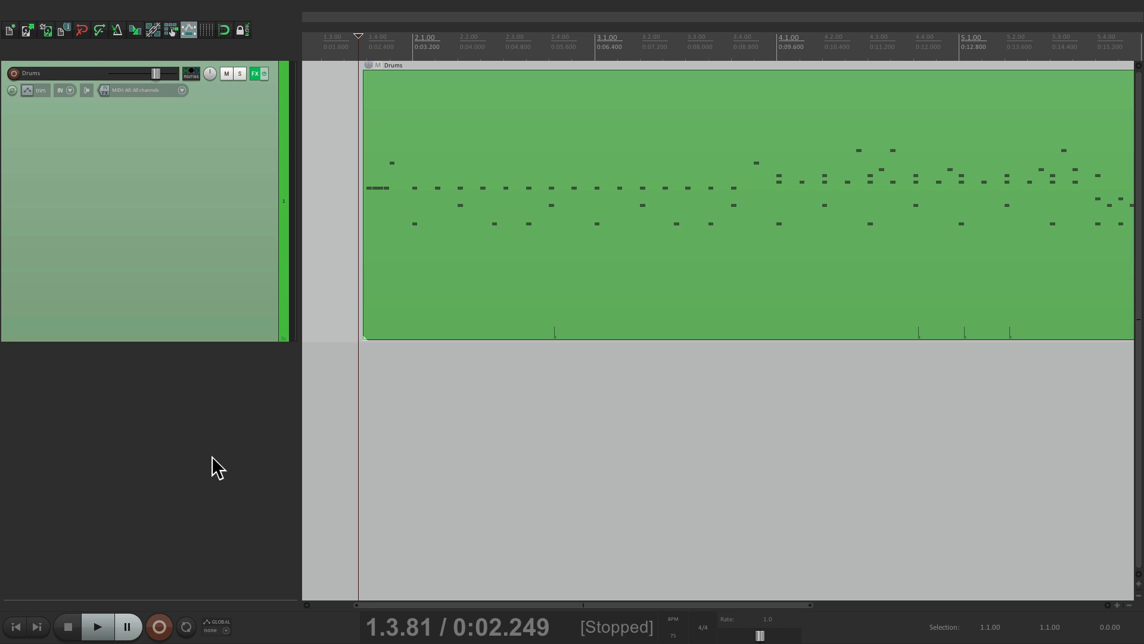
Open the EZdrummer plugin on the Drums track to show its Pop/Rock kit.
left_click(254, 72)
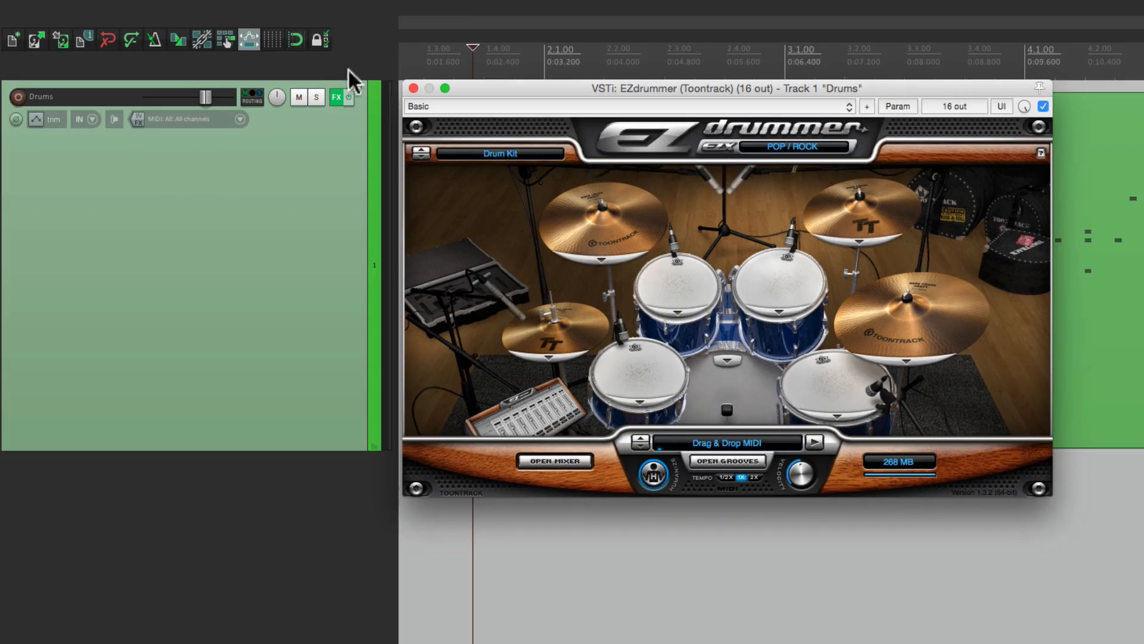
mouse_move(256, 175)
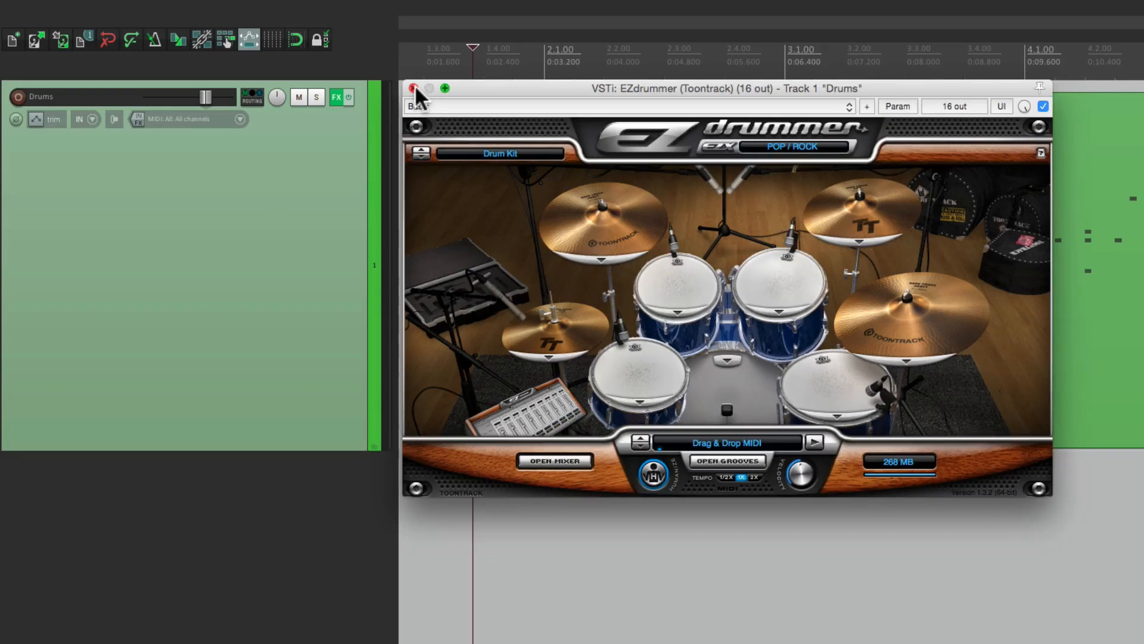
Close the EZdrummer window to reveal the Drums track and its MIDI part.
left_click(414, 88)
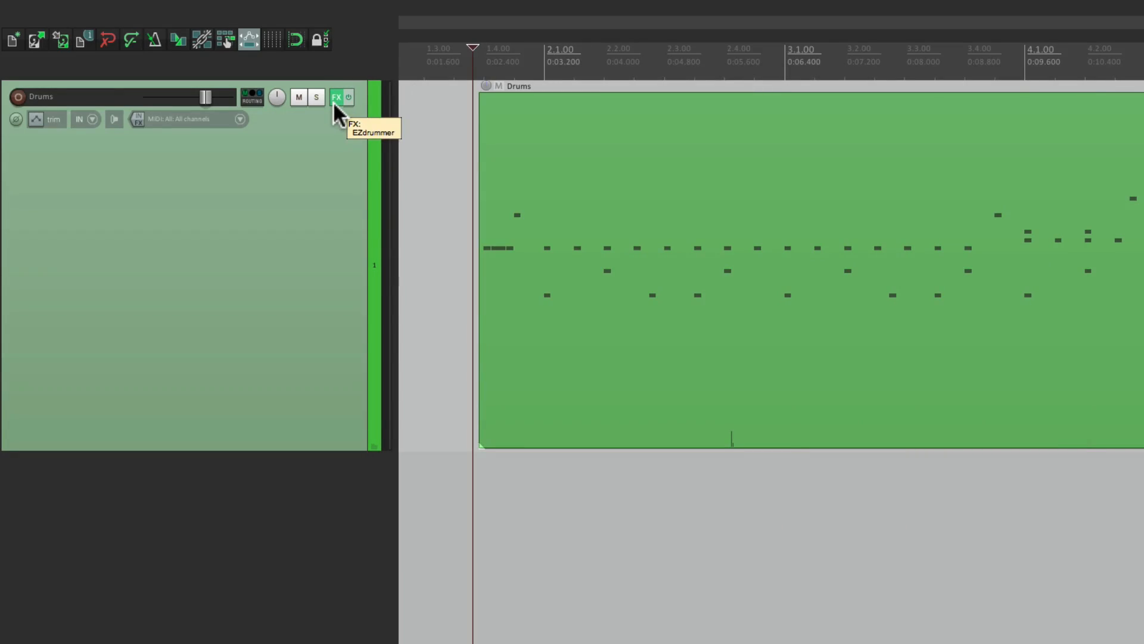
Open the Drums FX chain, browse Instruments in Add FX, then cancel back to EZdrummer.
left_click(336, 97)
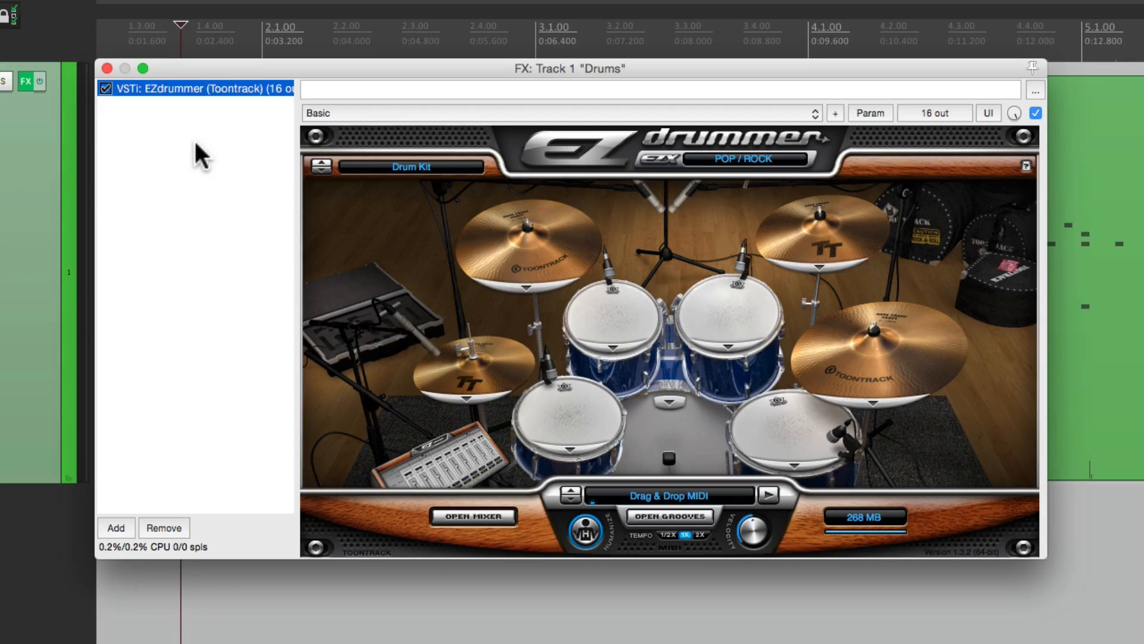
left_click(115, 527)
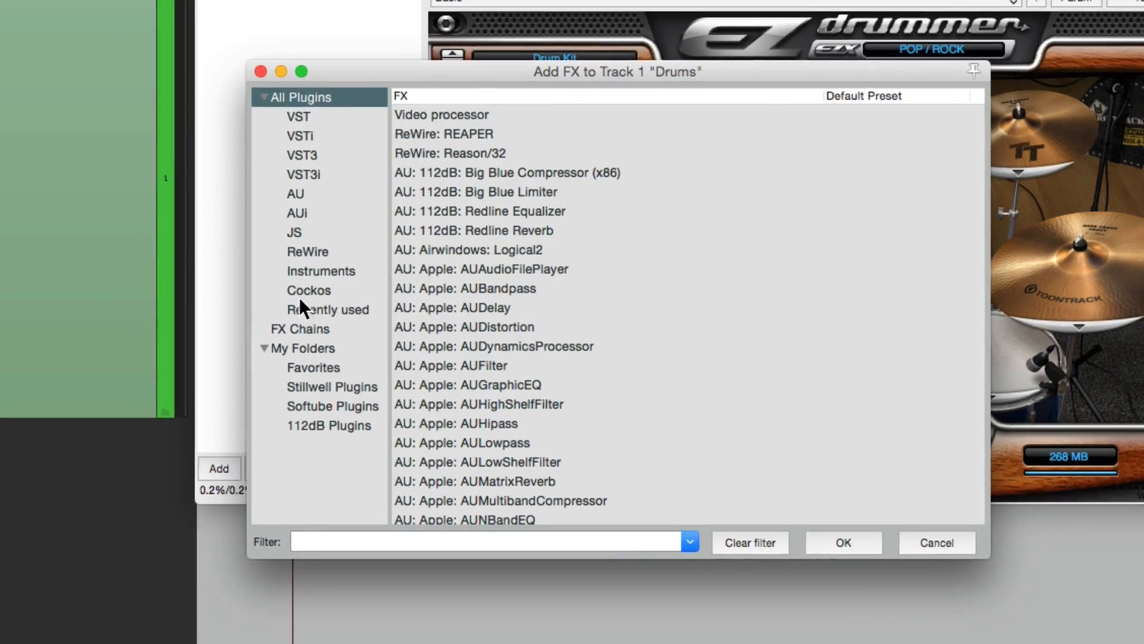
left_click(321, 270)
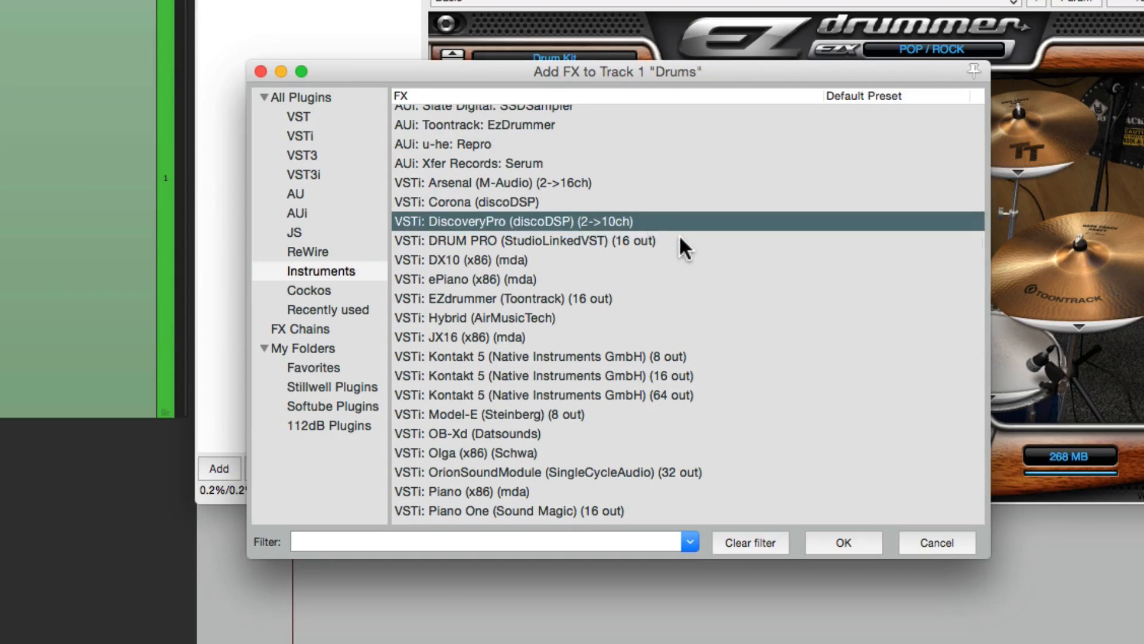
left_click(523, 240)
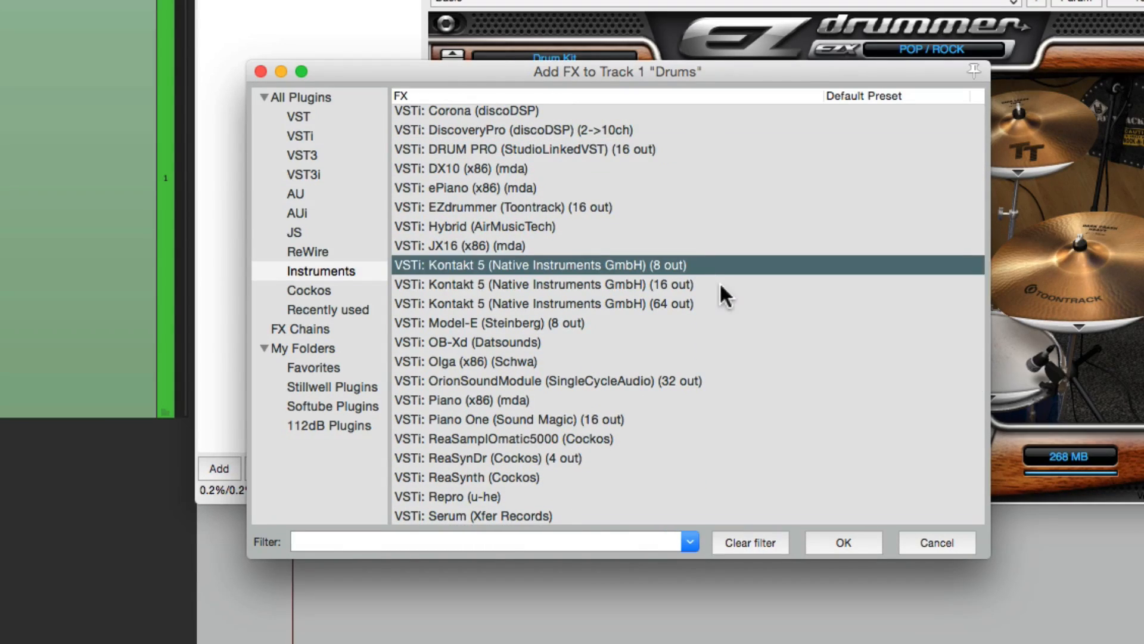
left_click(542, 303)
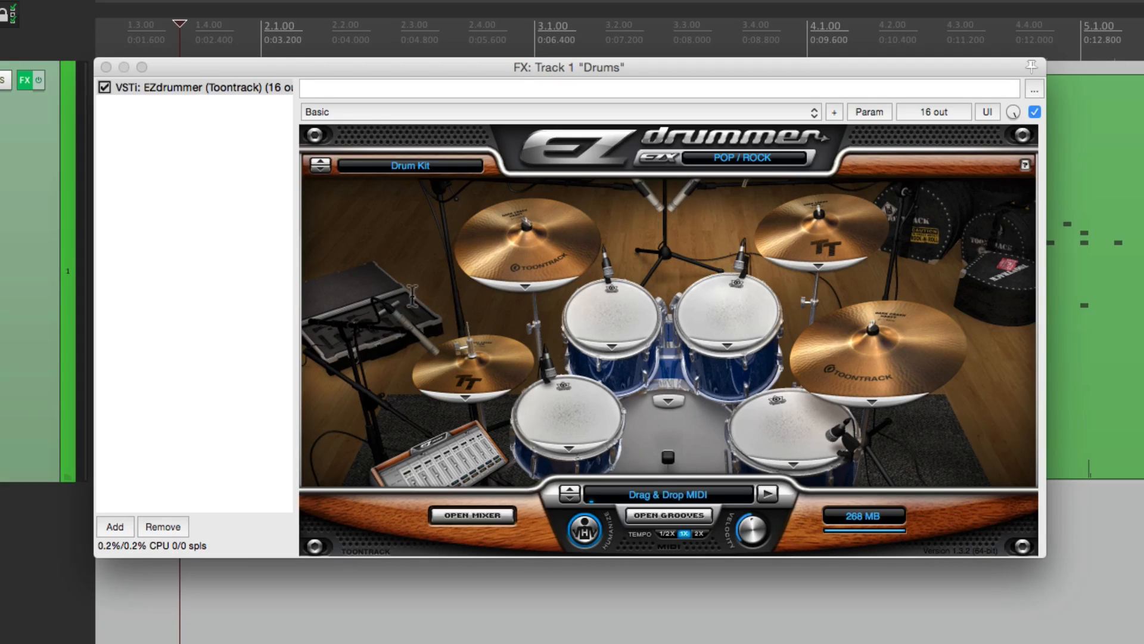
left_click(197, 87)
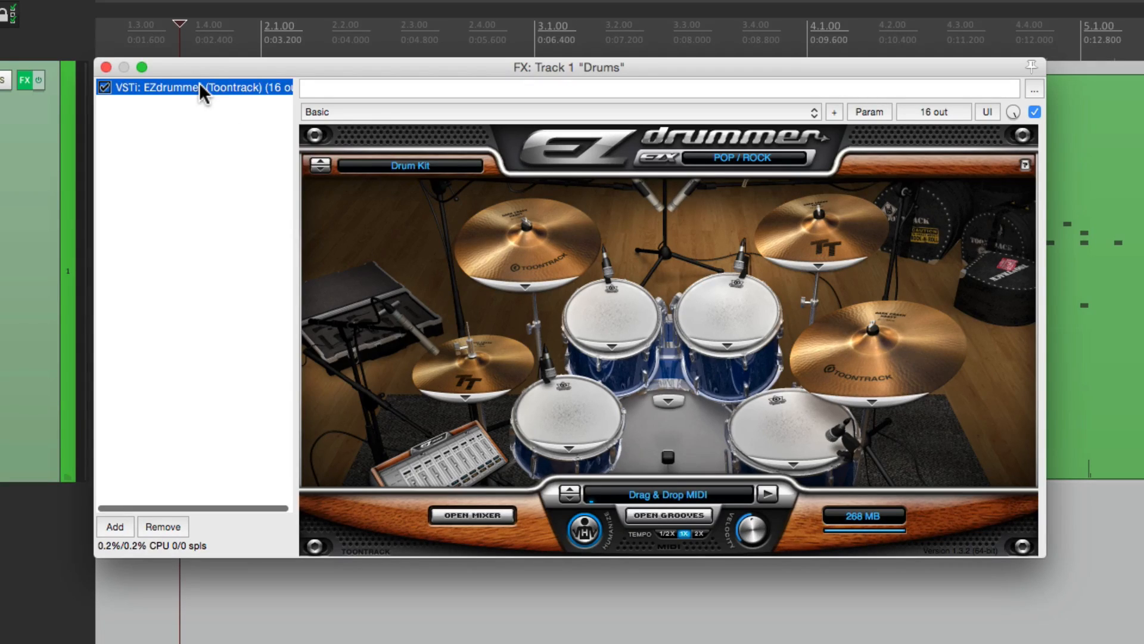
right_click(193, 88)
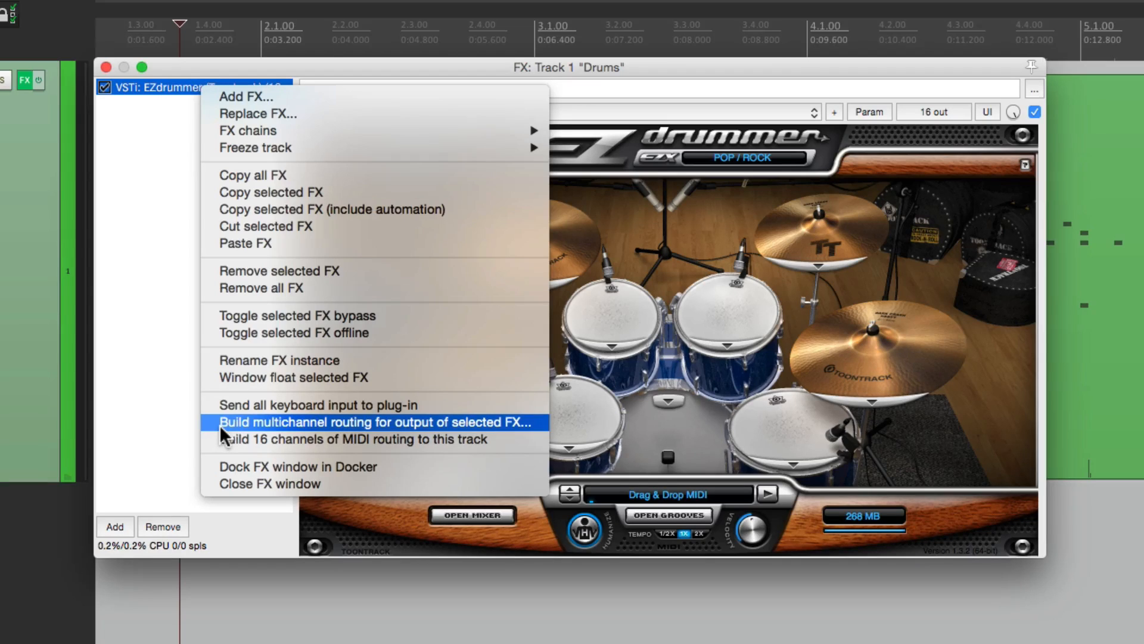
left_click(374, 422)
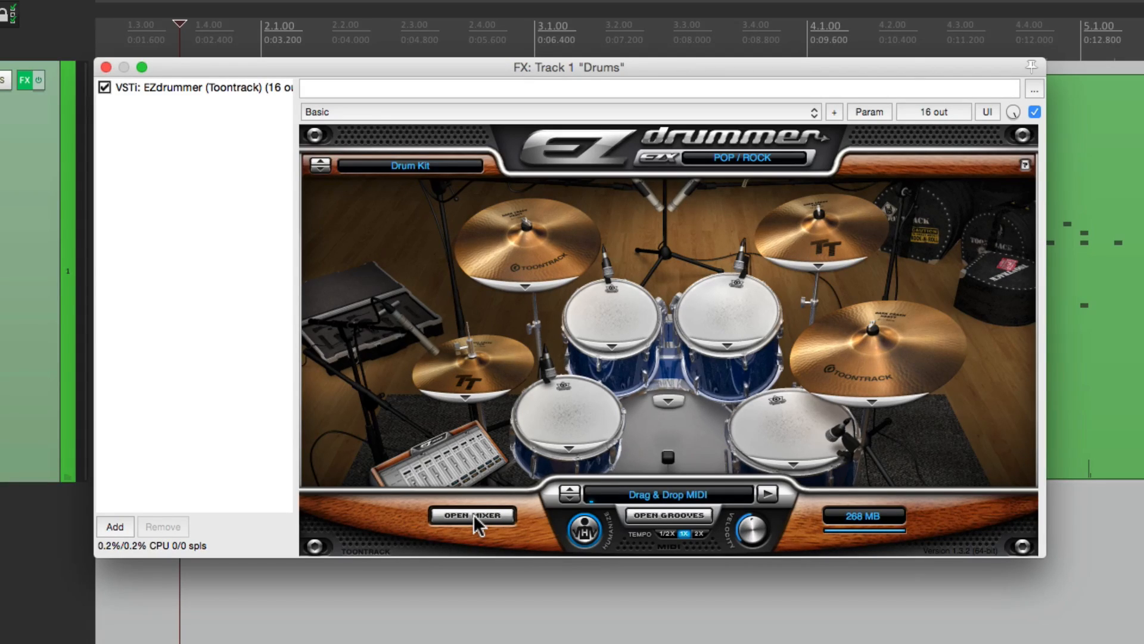
In EZdrummer's mixer, send Snare Top and Snare Bottom to output 2, then set Overhead's output.
left_click(472, 514)
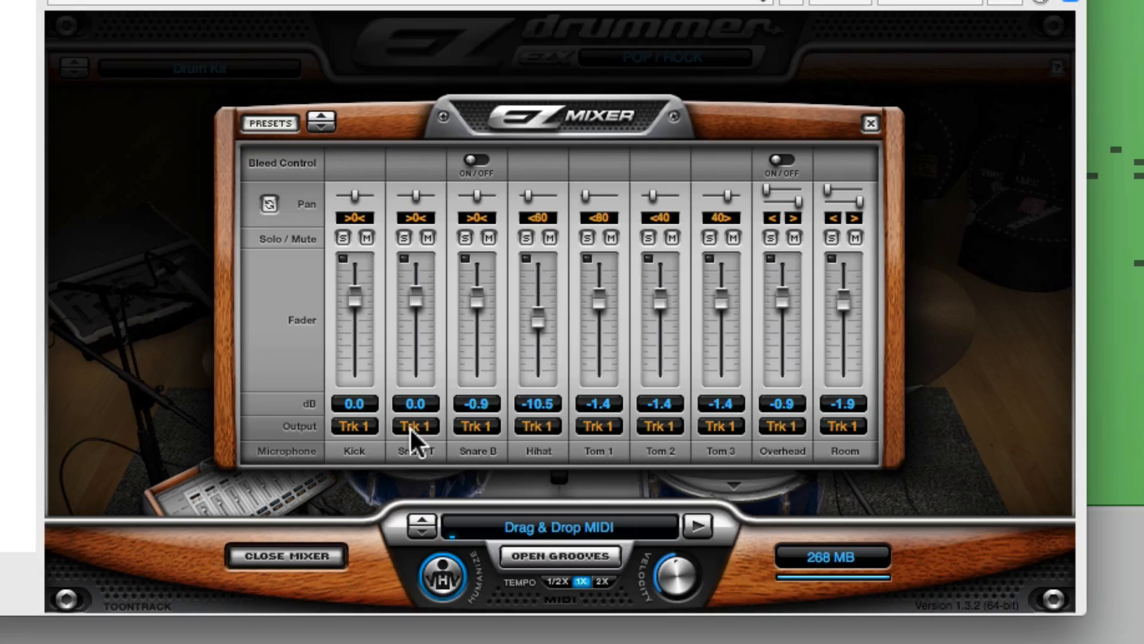
mouse_move(655, 378)
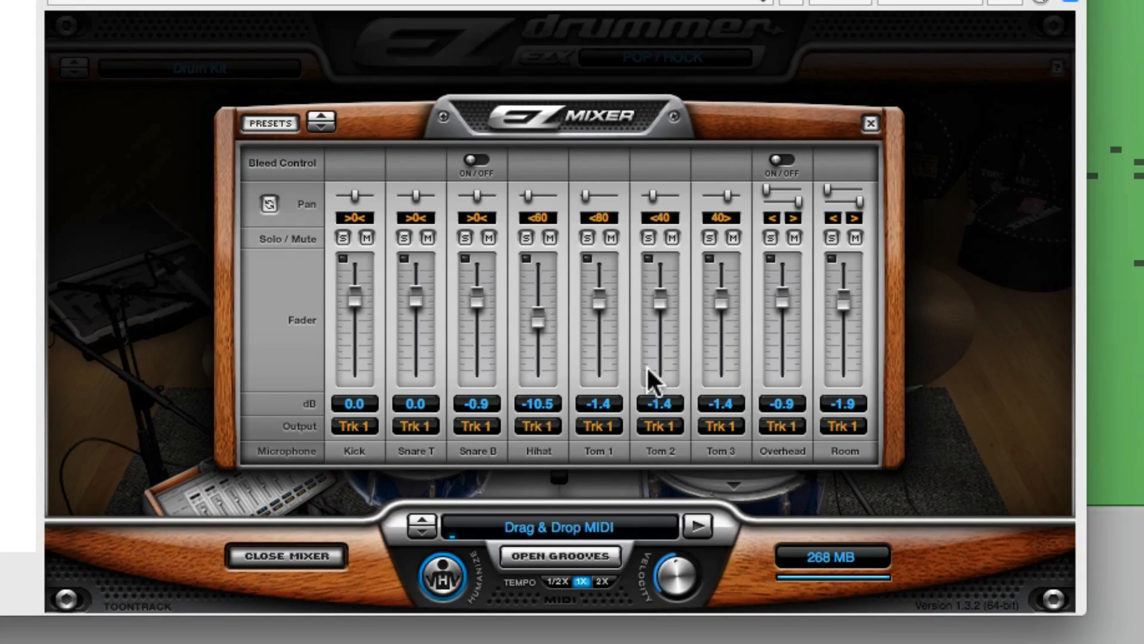
mouse_move(680, 364)
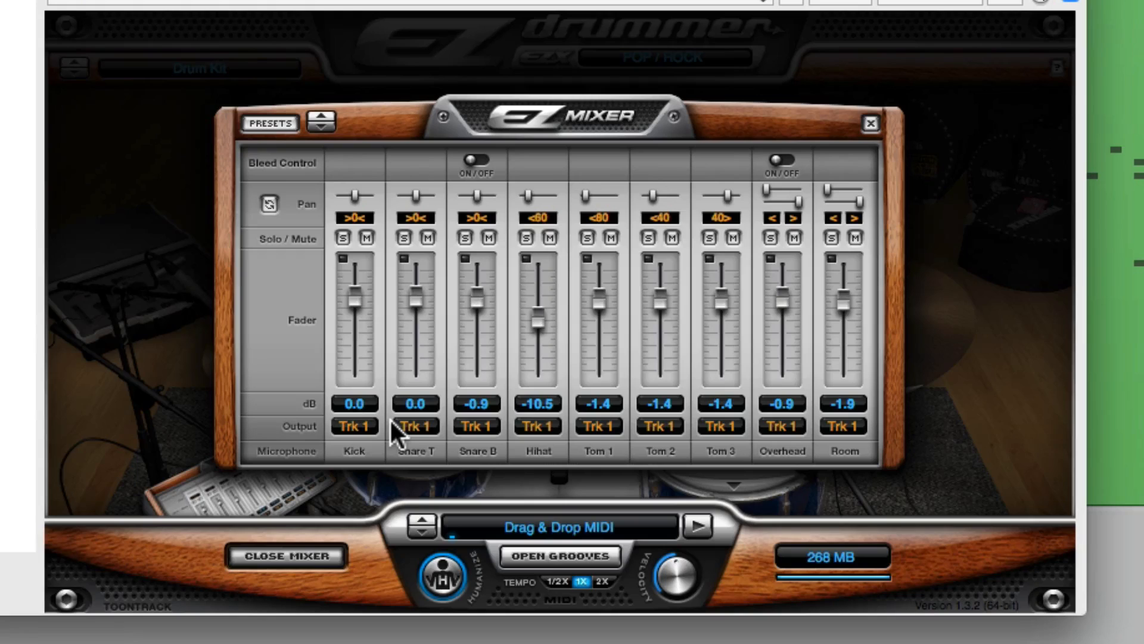
mouse_move(357, 440)
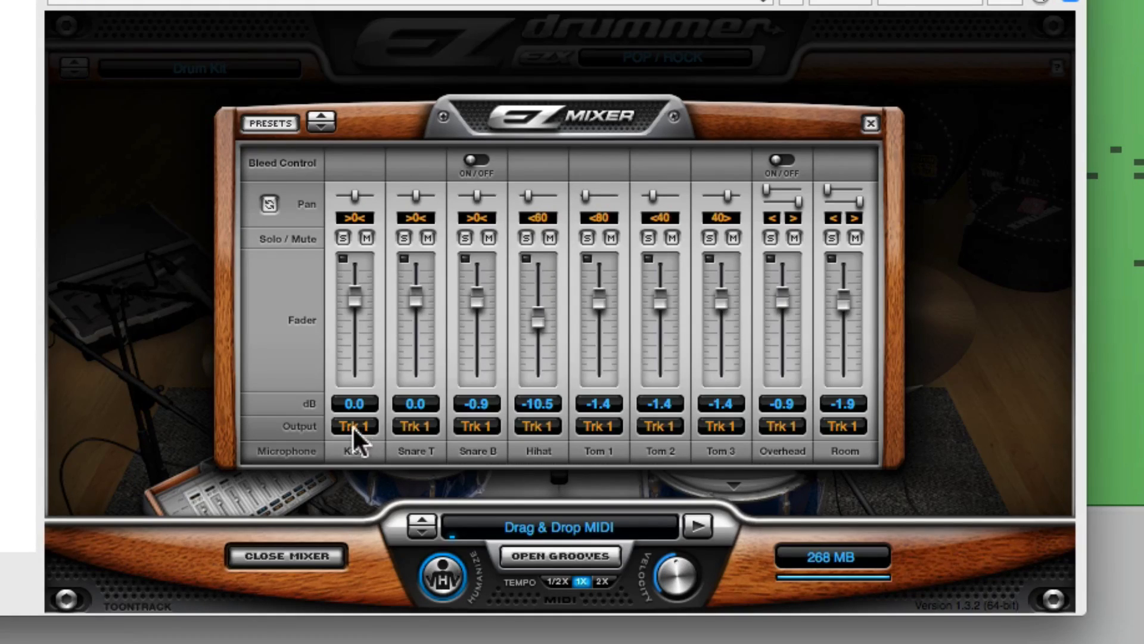
left_click(411, 426)
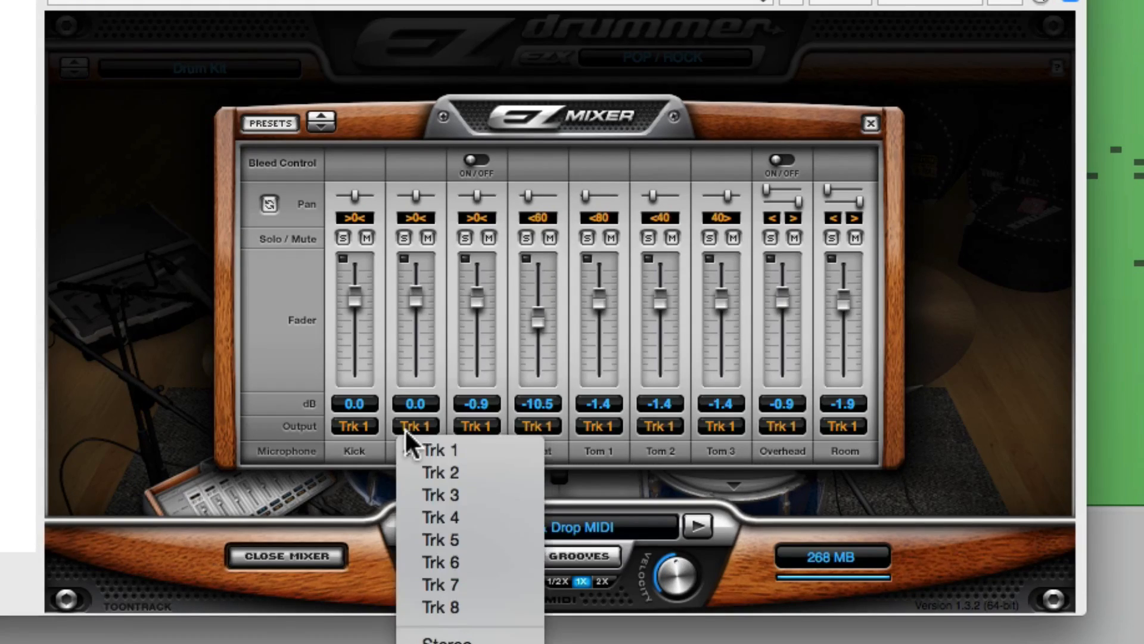
left_click(440, 471)
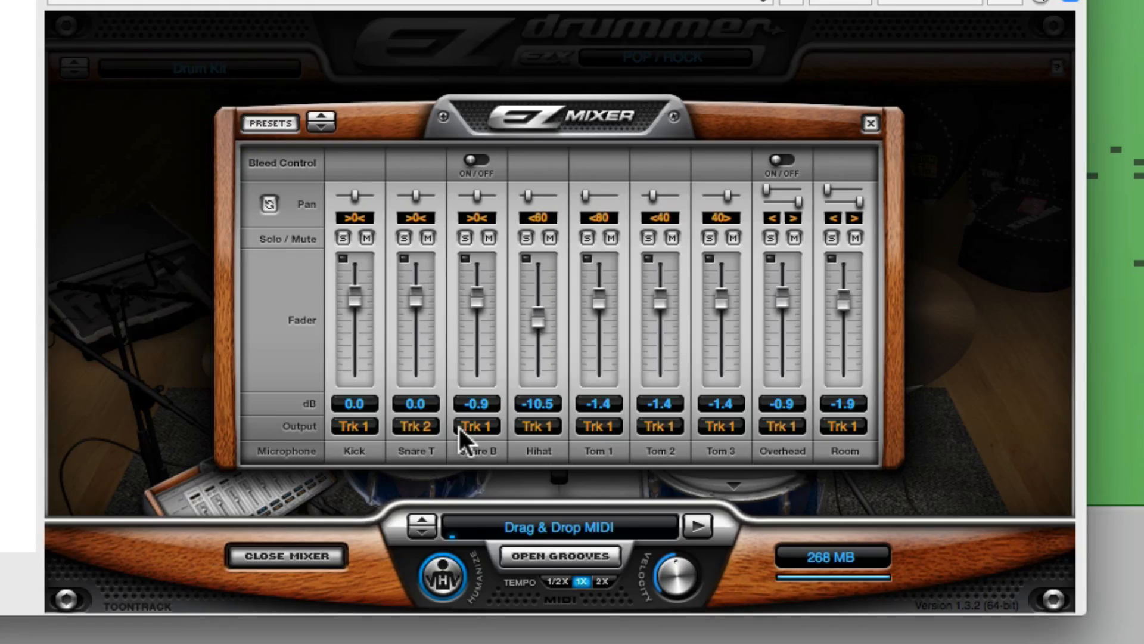
left_click(477, 426)
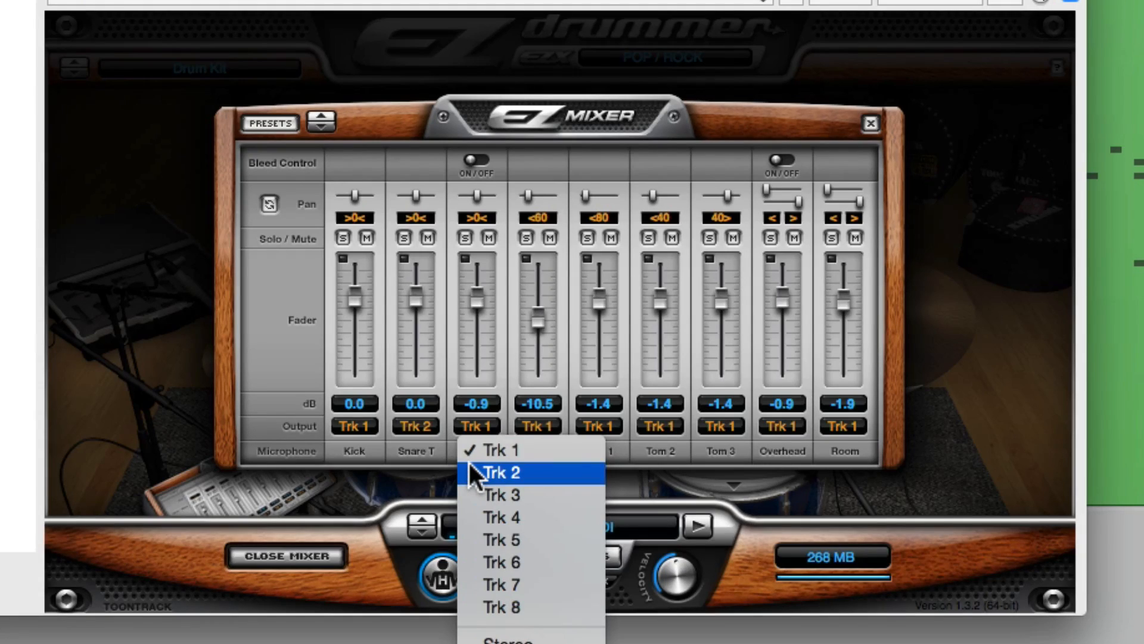
left_click(504, 472)
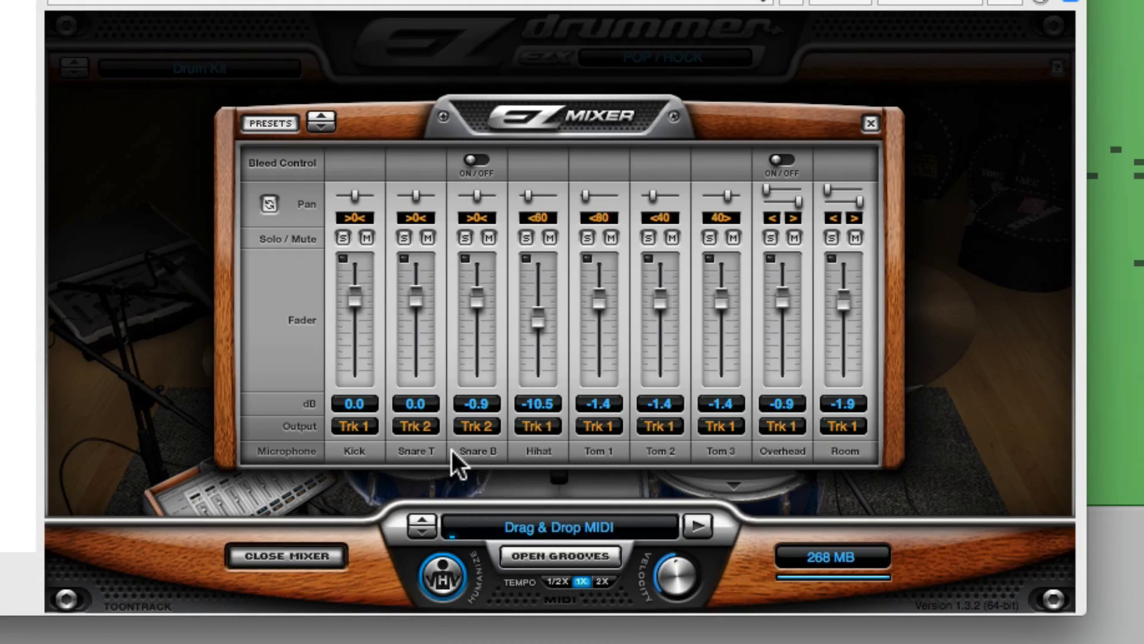
mouse_move(482, 452)
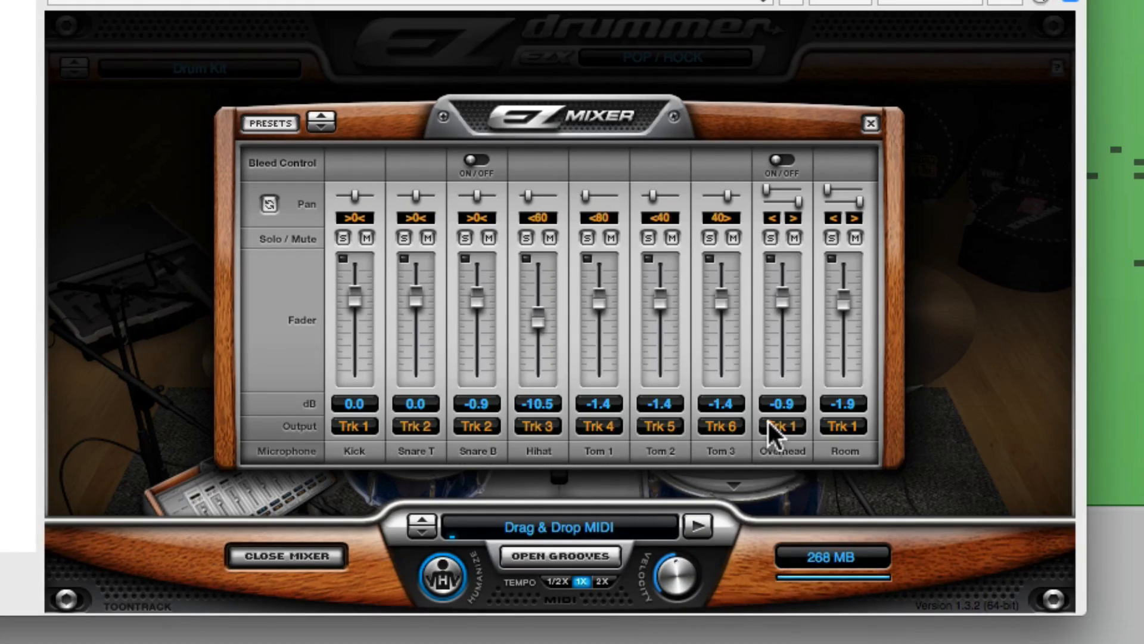
left_click(780, 426)
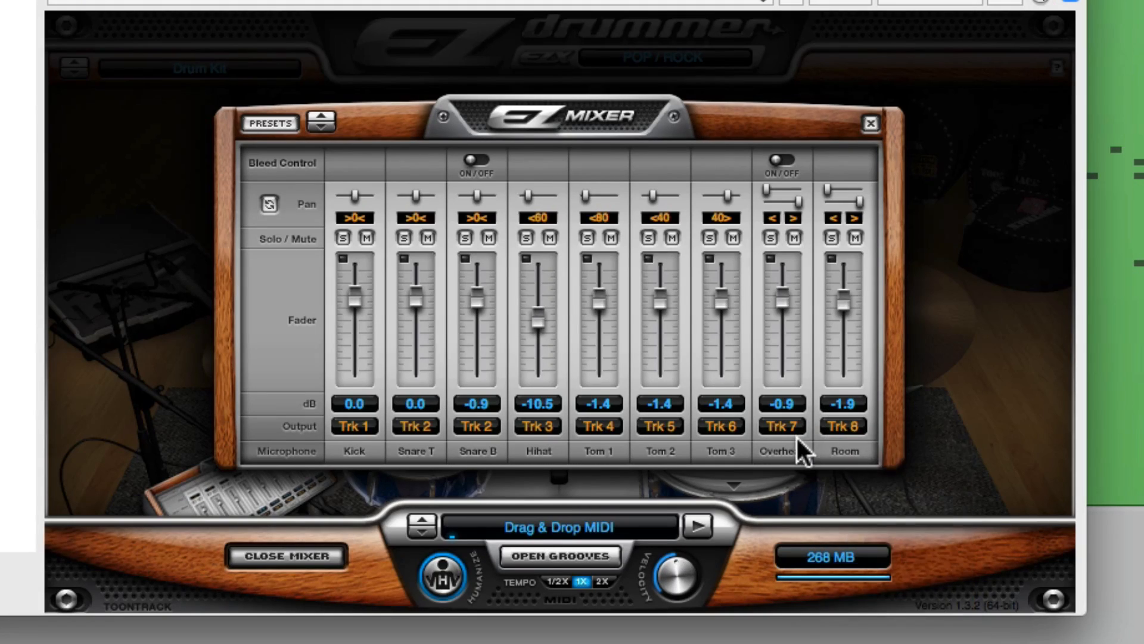
mouse_move(369, 543)
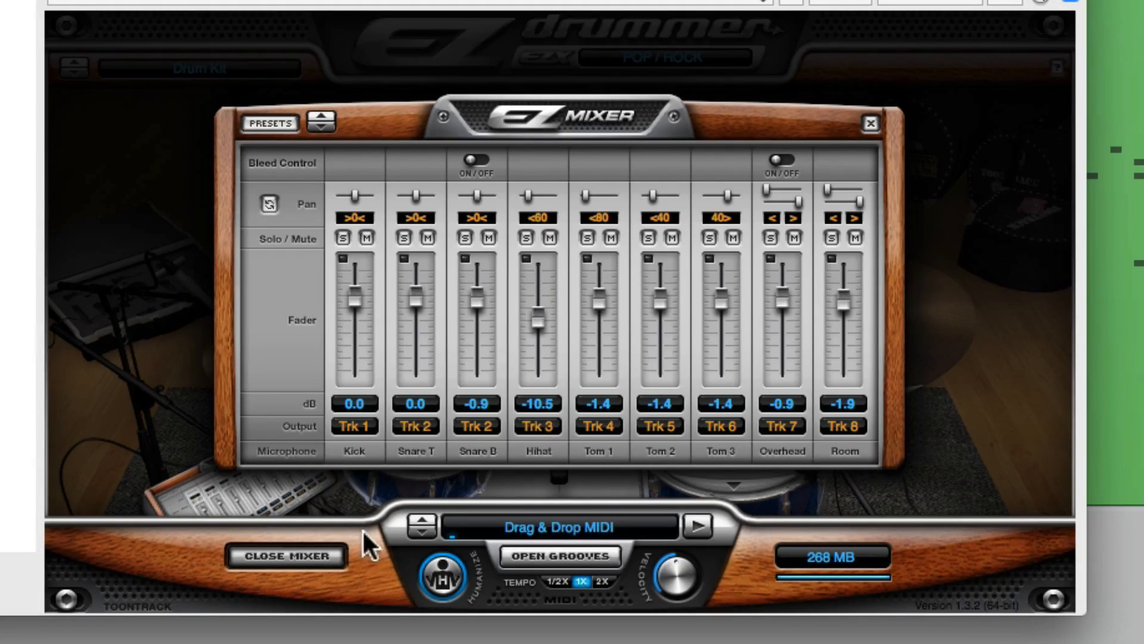
Build multichannel routing for EZdrummer's outputs, confirming creation of tracks EZ1–EZ8.
left_click(286, 555)
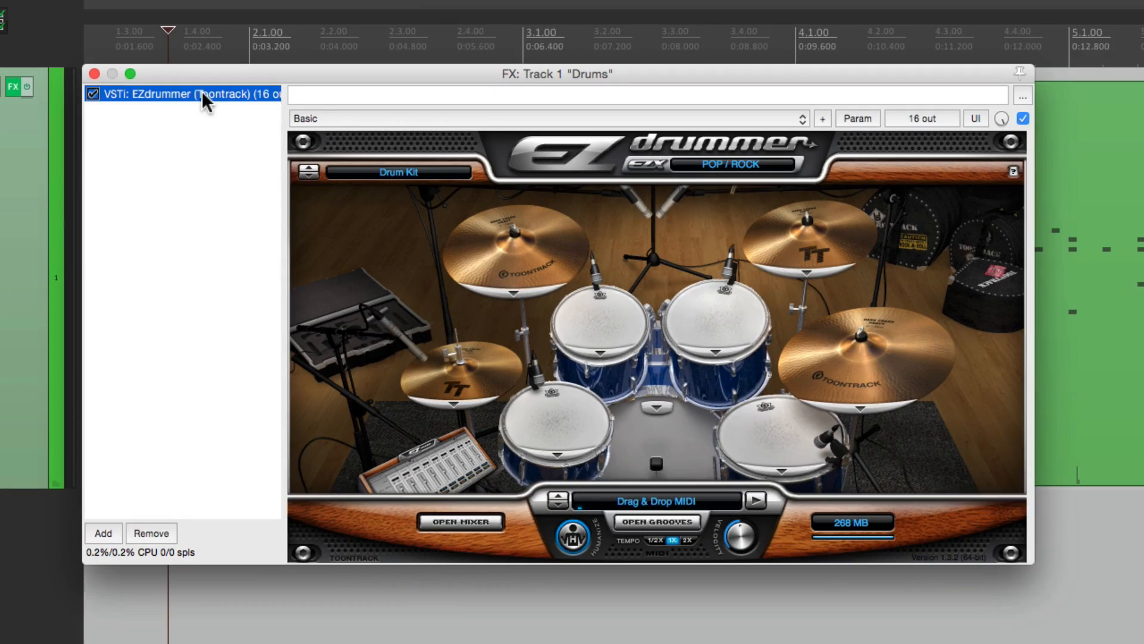
right_click(182, 94)
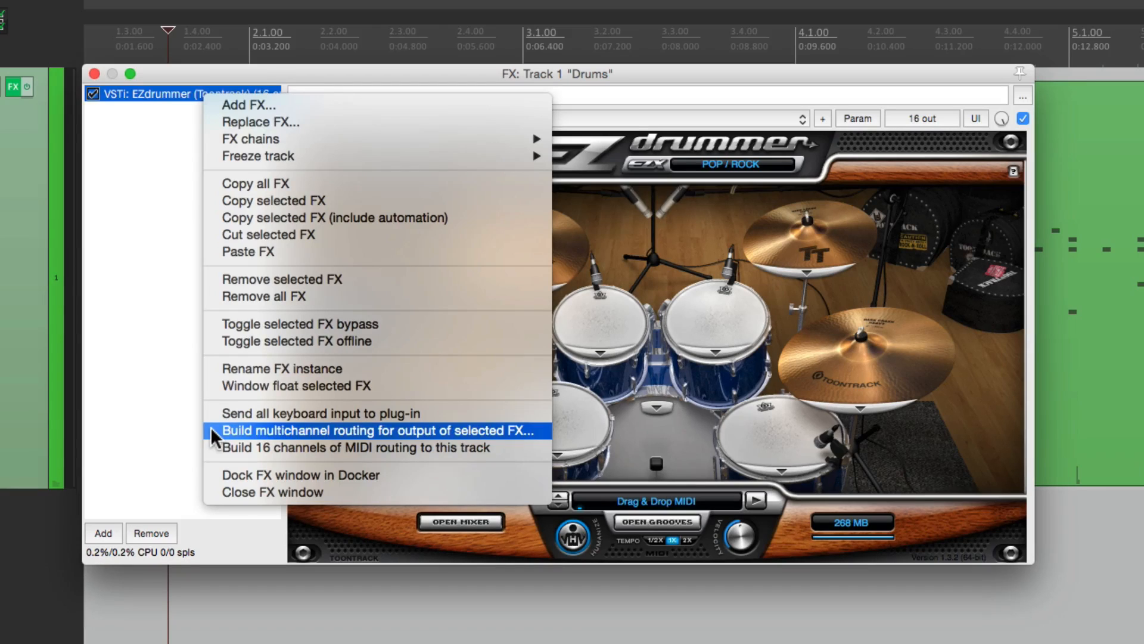
left_click(378, 430)
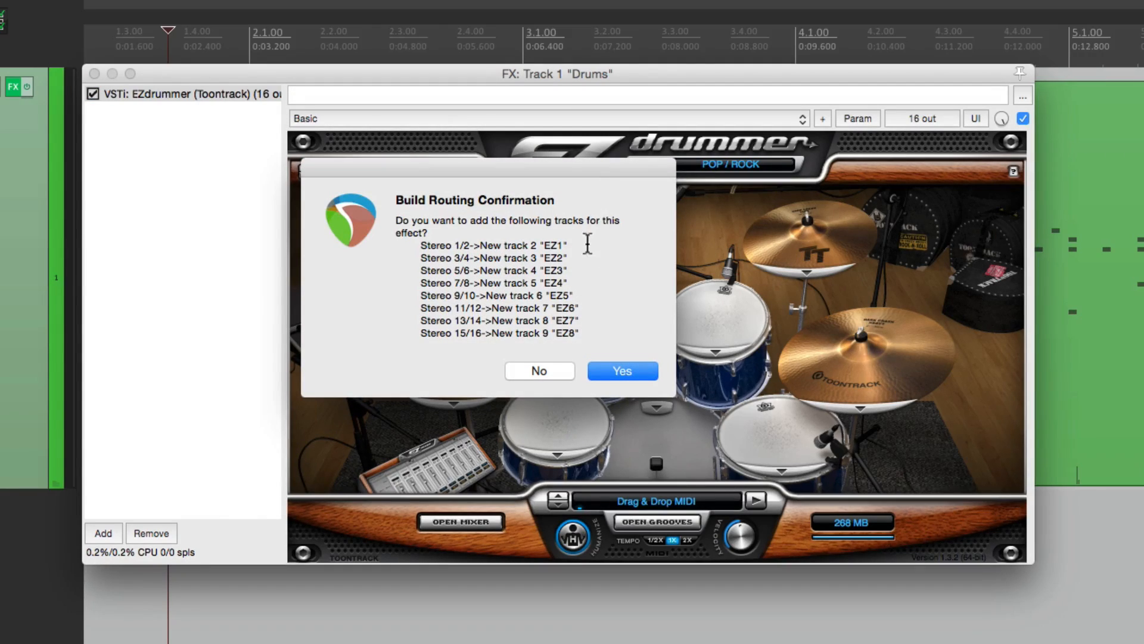
mouse_move(589, 349)
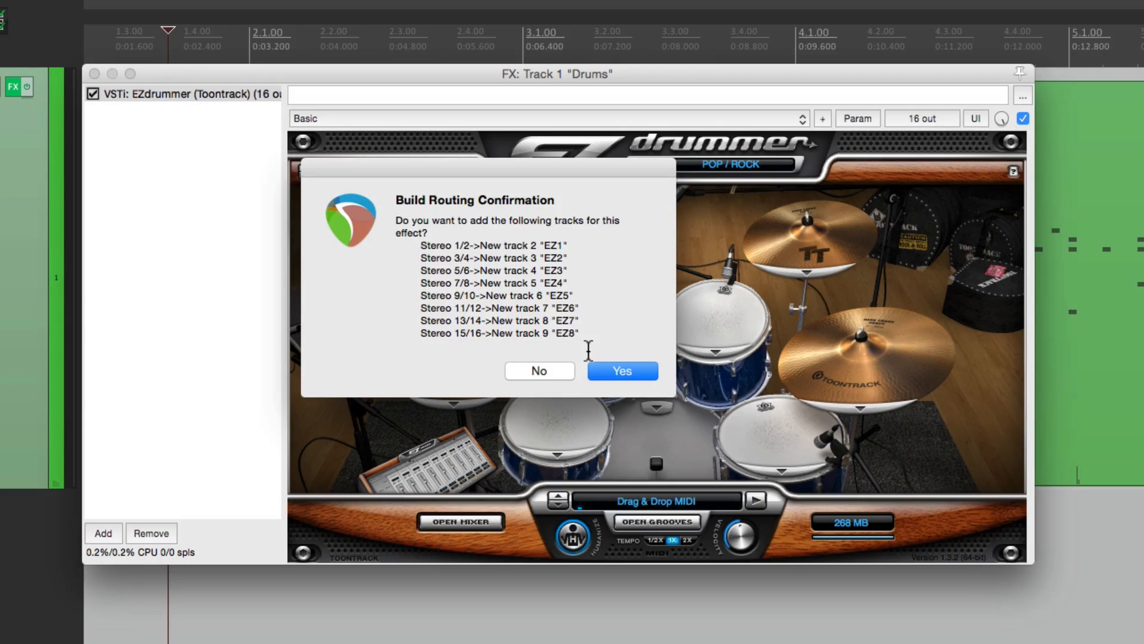
left_click(621, 370)
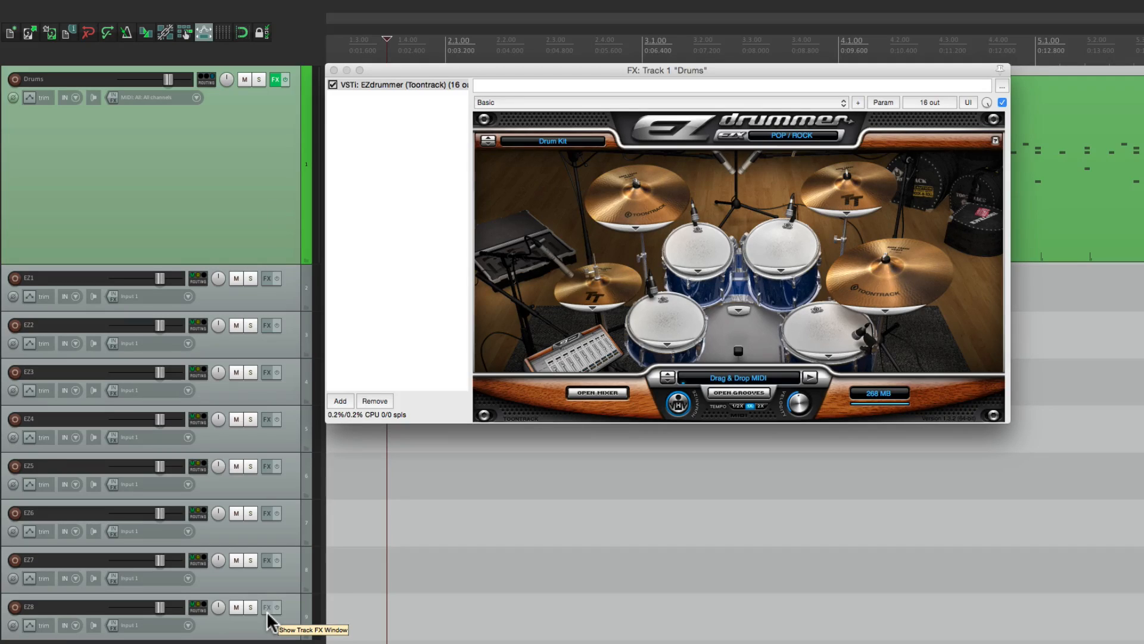
mouse_move(209, 95)
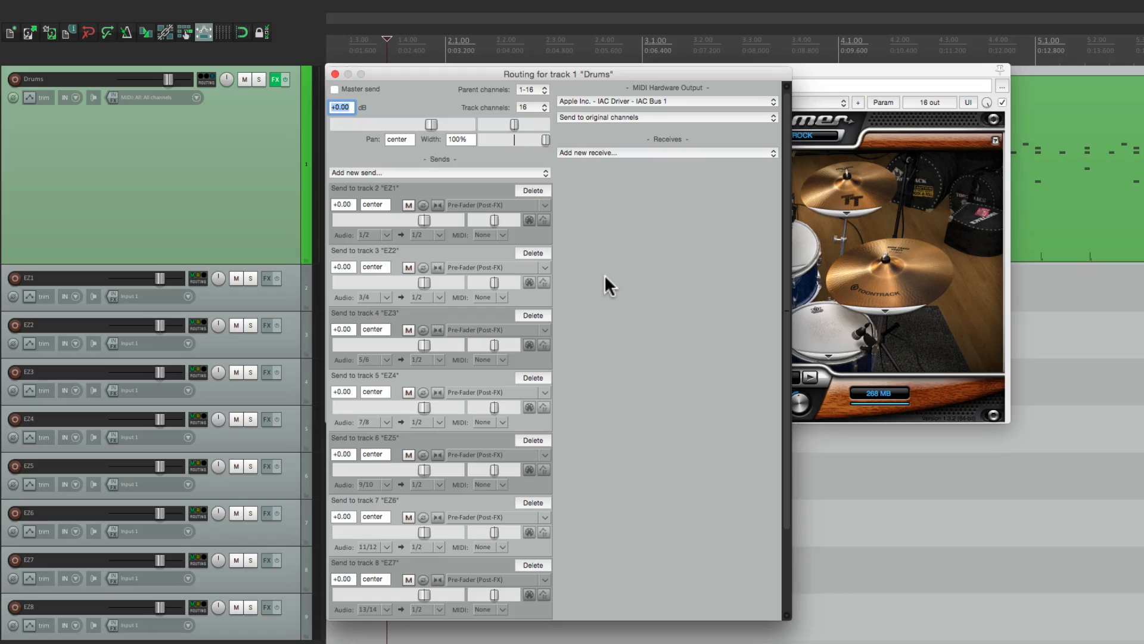
mouse_move(376, 106)
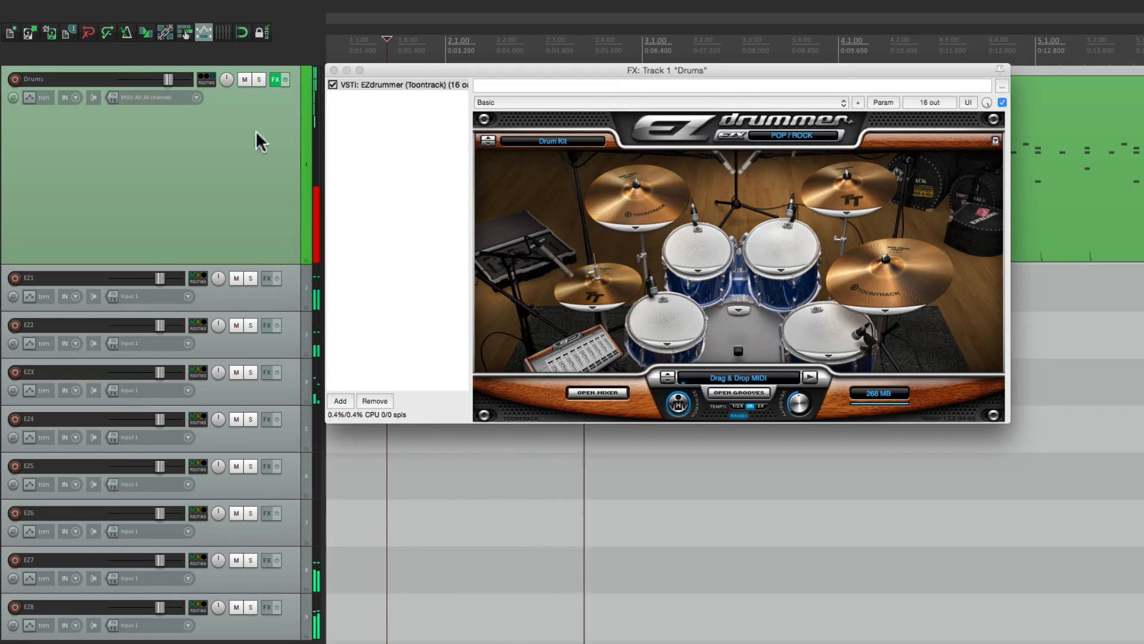
mouse_move(285, 155)
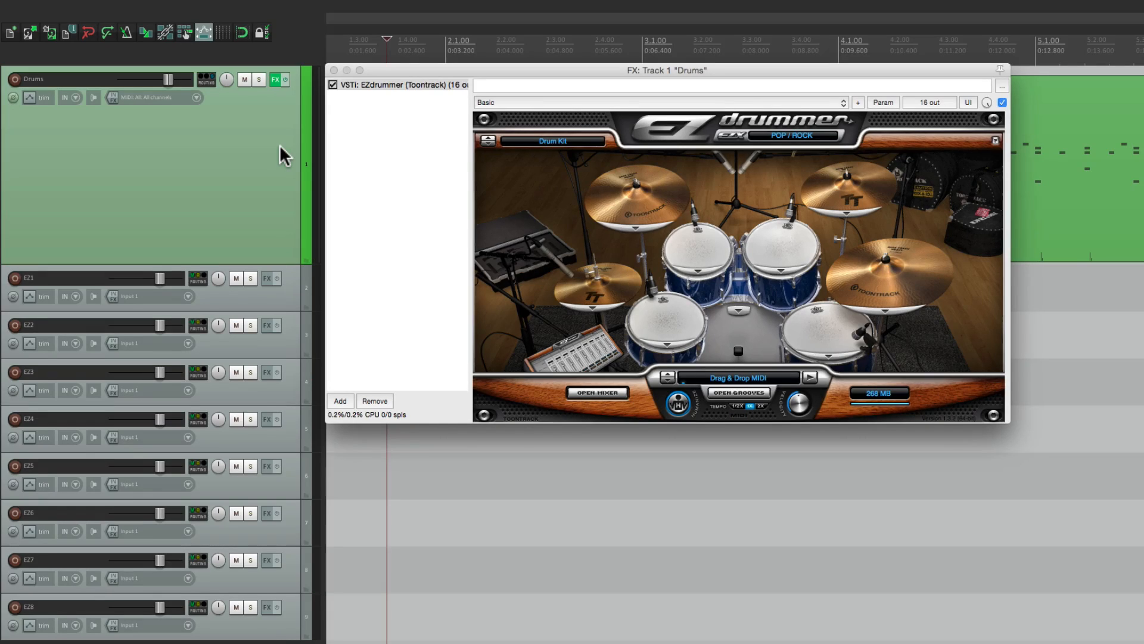
mouse_move(280, 455)
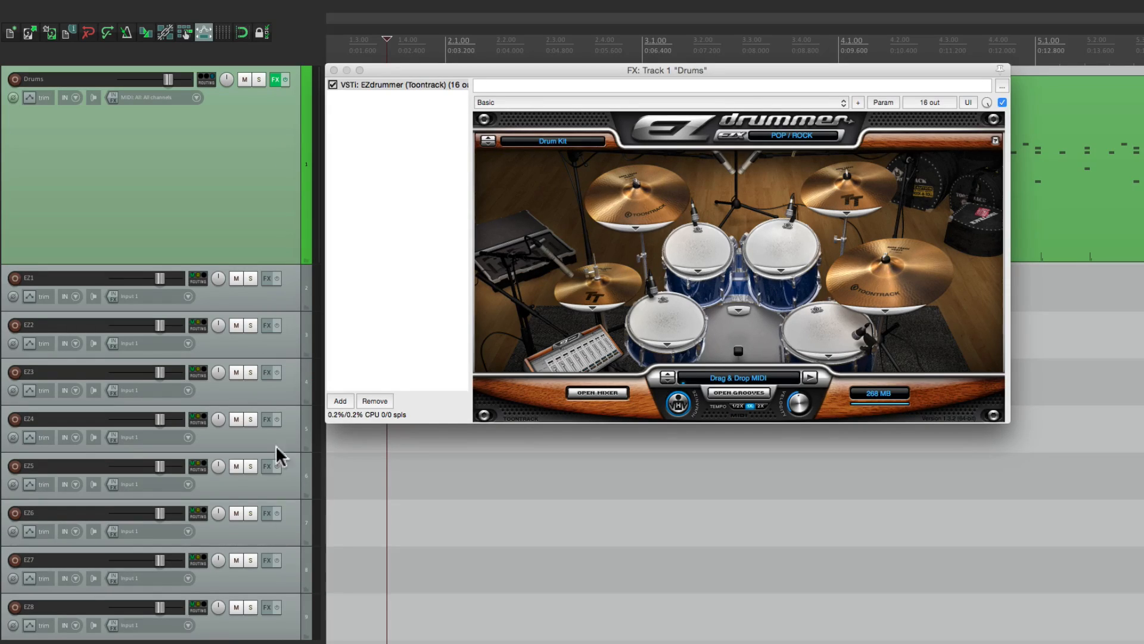
Reopen the Drums track's routing window showing sends 1/2 through 13/14 to EZ1–EZ7.
left_click(198, 75)
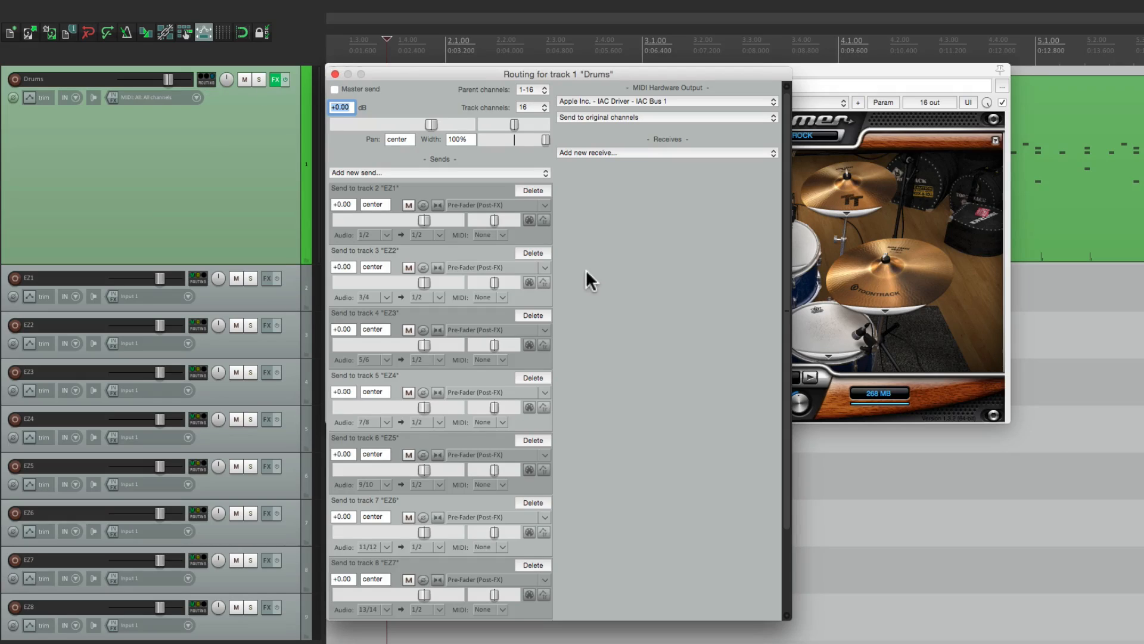
mouse_move(461, 369)
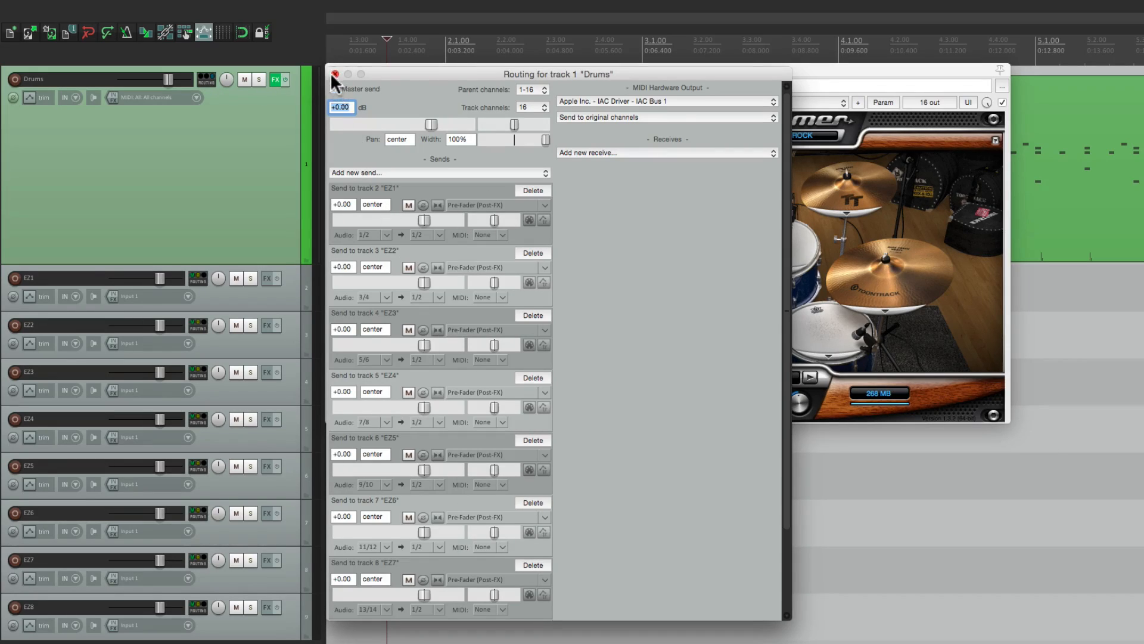
Close the routing window and rename the EZ tracks, from Kick through Tom 2 to Rooms.
left_click(334, 74)
type("Hi Hat")
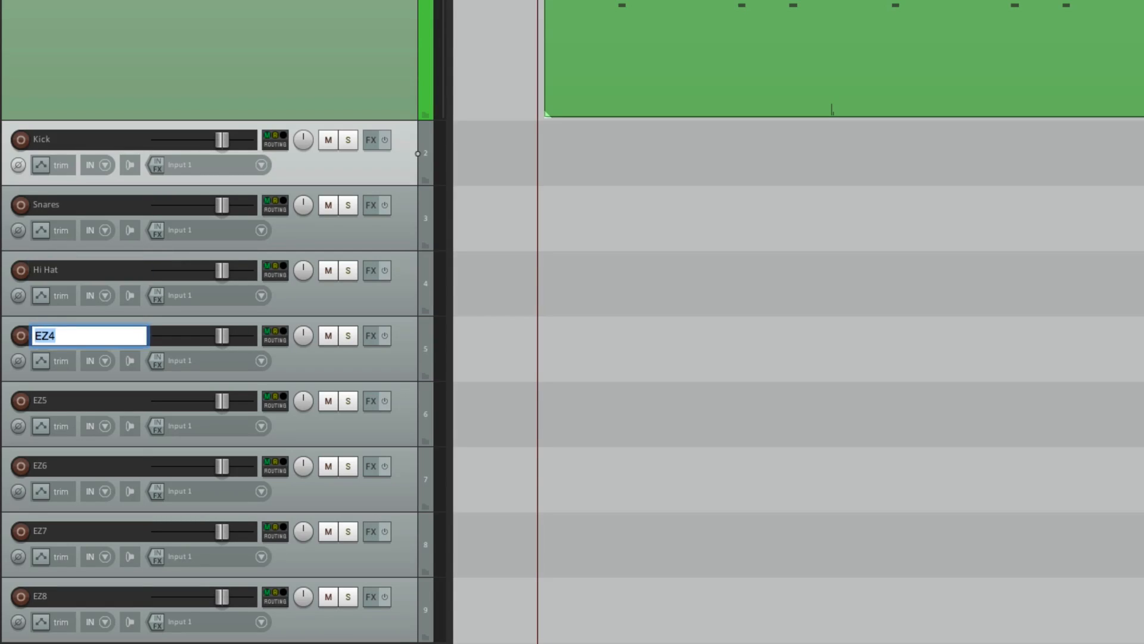
type("Tom 2")
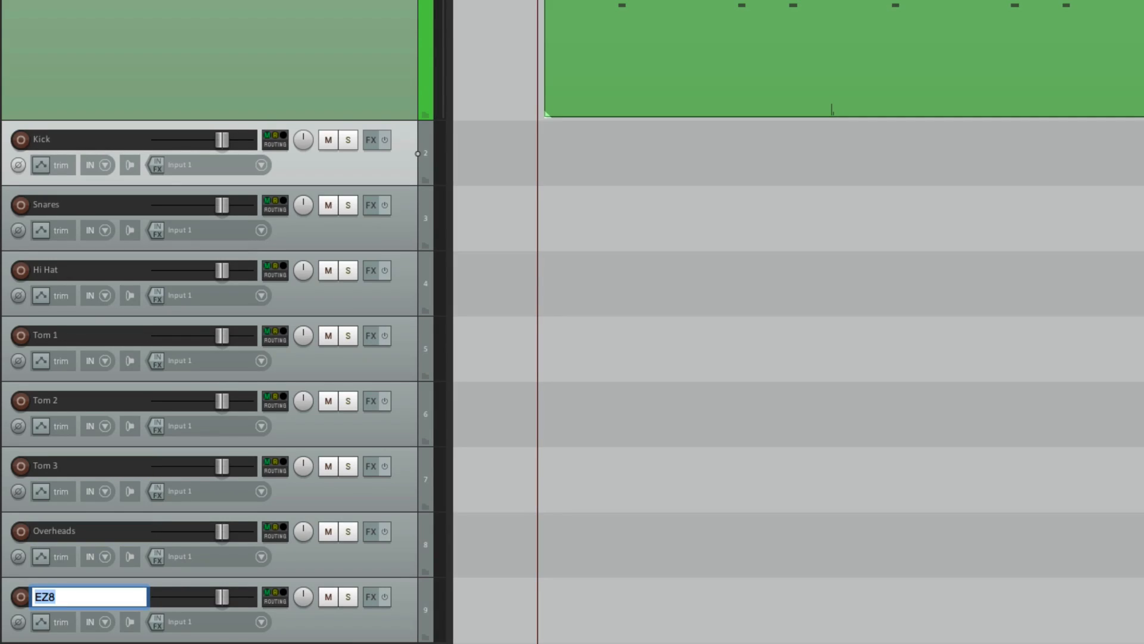
type("Rooms")
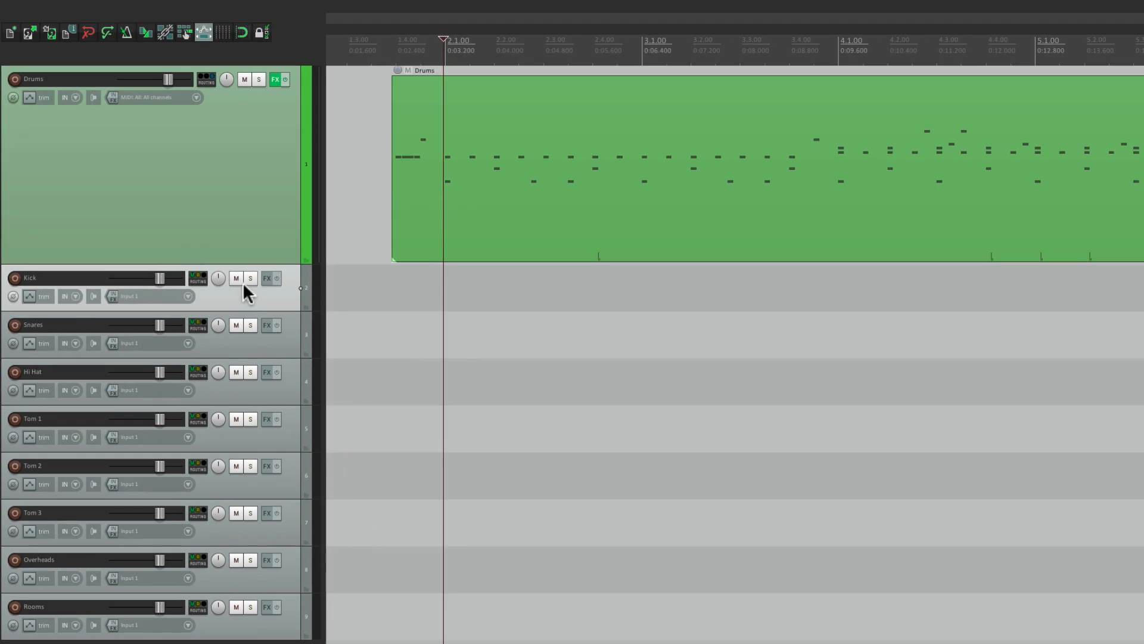
left_click(250, 279)
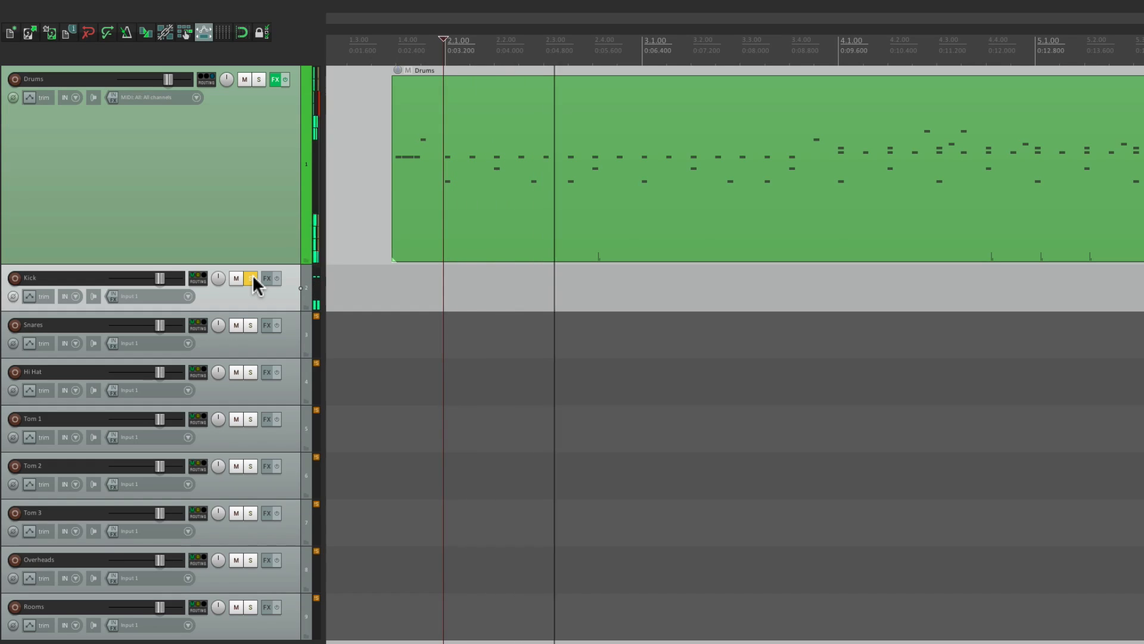
left_click(250, 325)
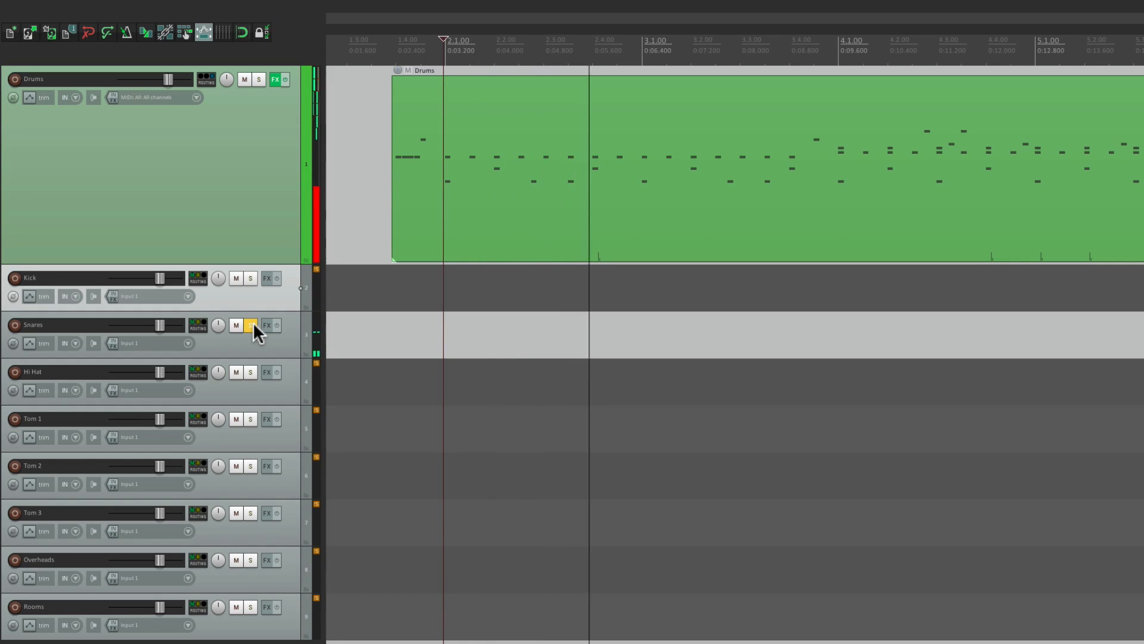
left_click(249, 371)
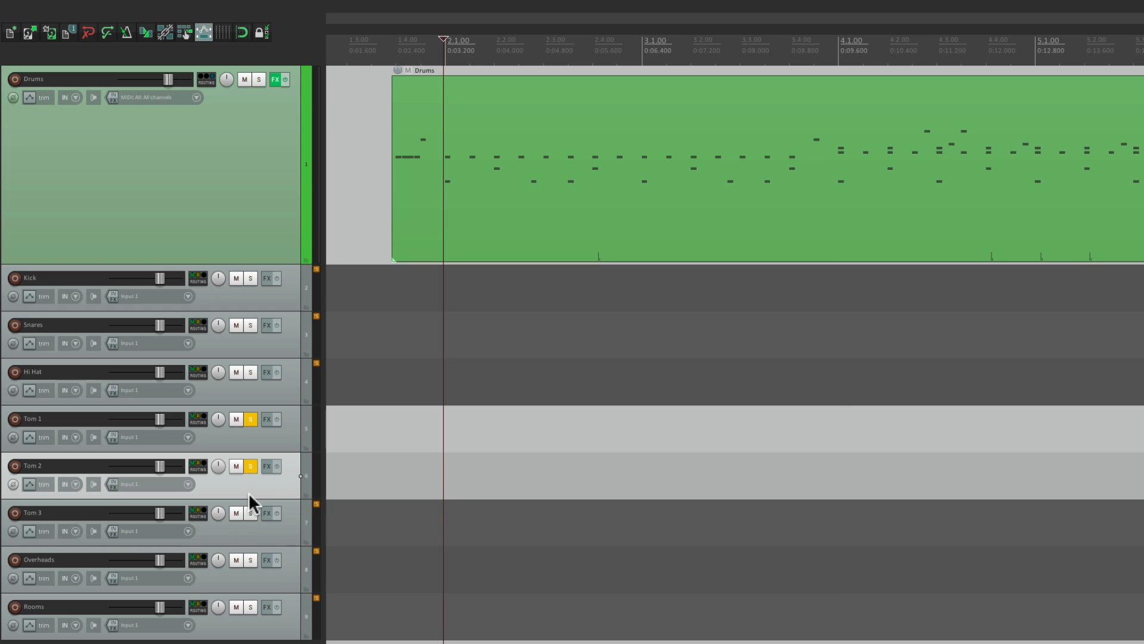
left_click(250, 513)
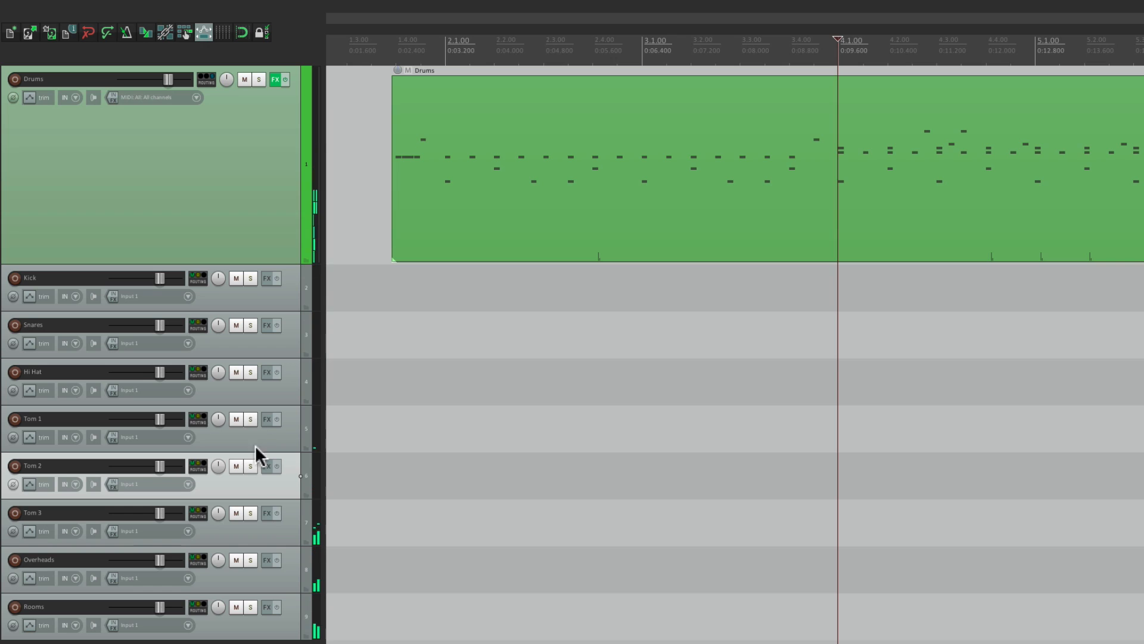
left_click(250, 560)
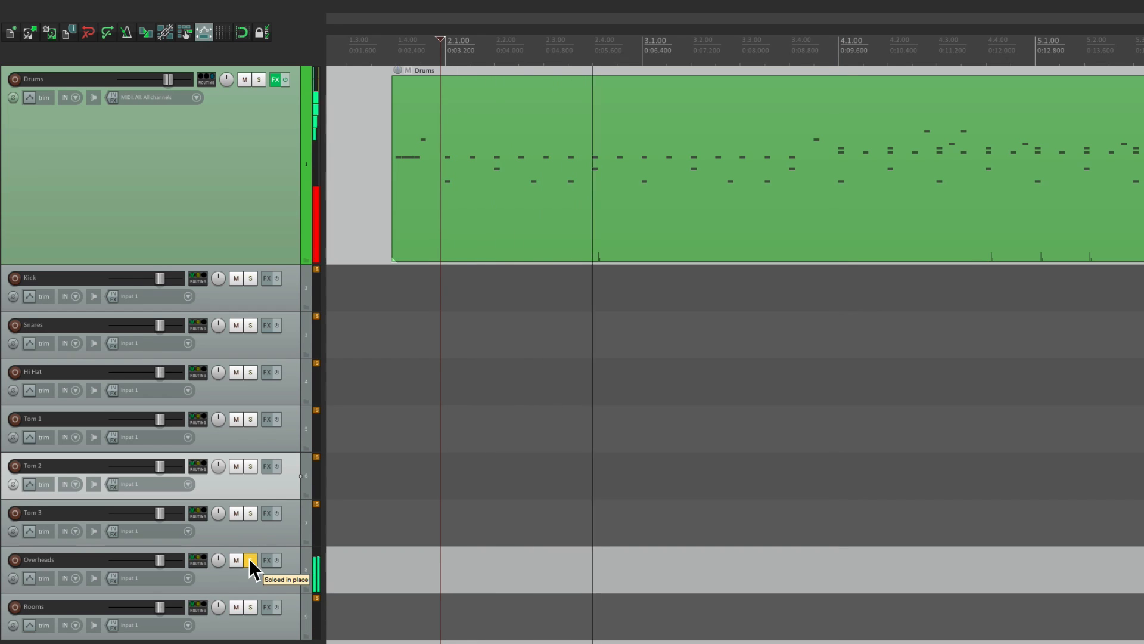
left_click(249, 606)
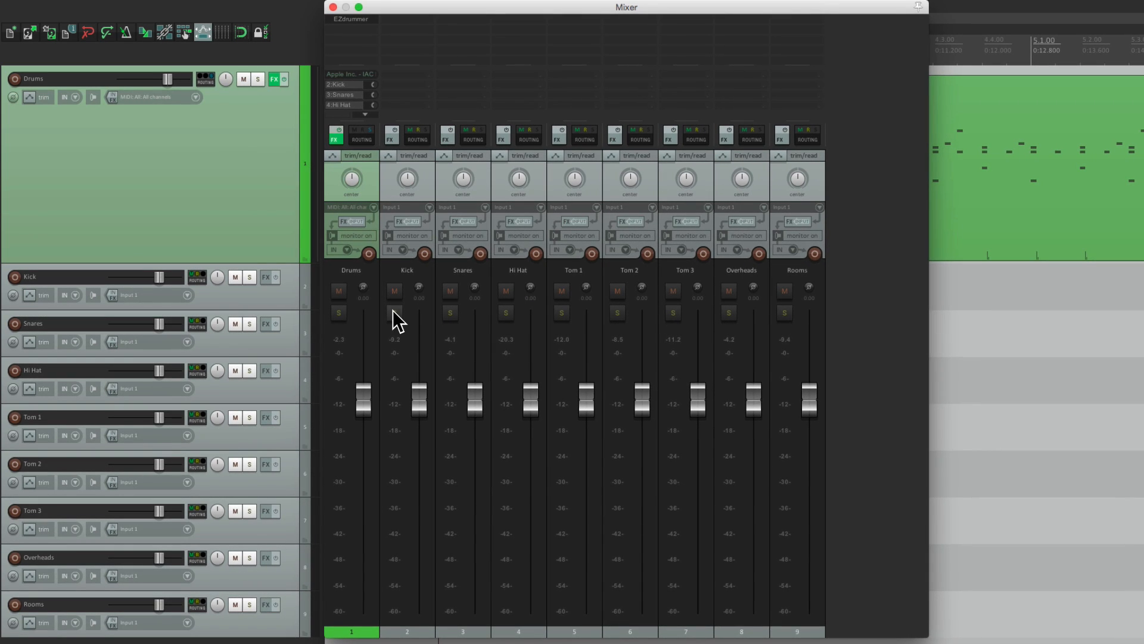
Solo Kick in the mixer and pull a drum fader down to rebalance levels.
left_click(394, 312)
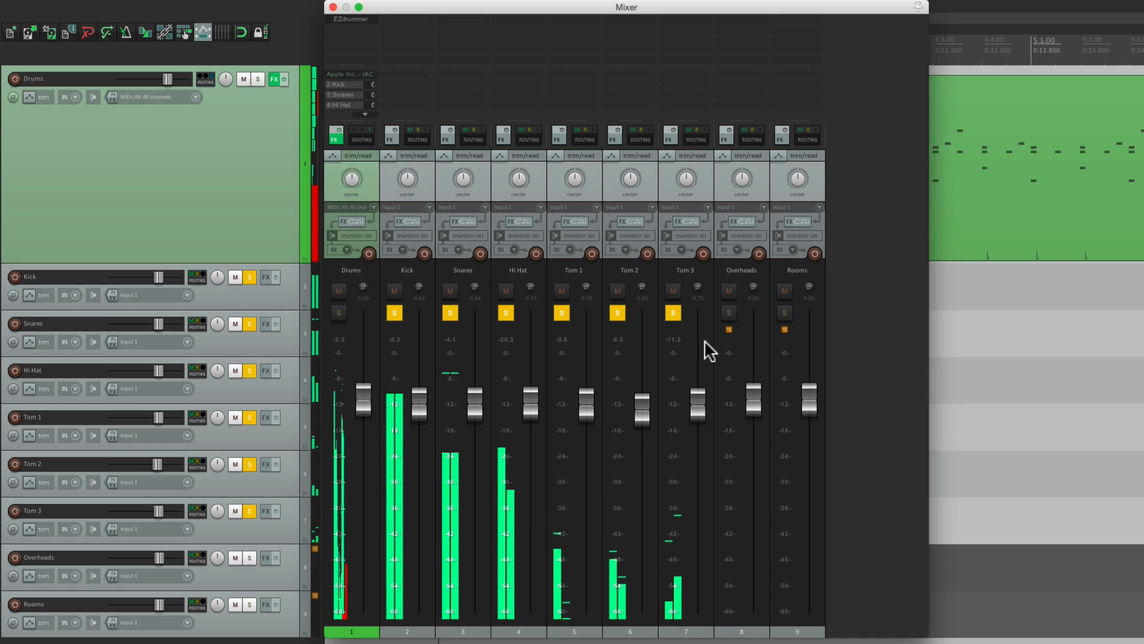
left_click_drag(751, 397, 752, 407)
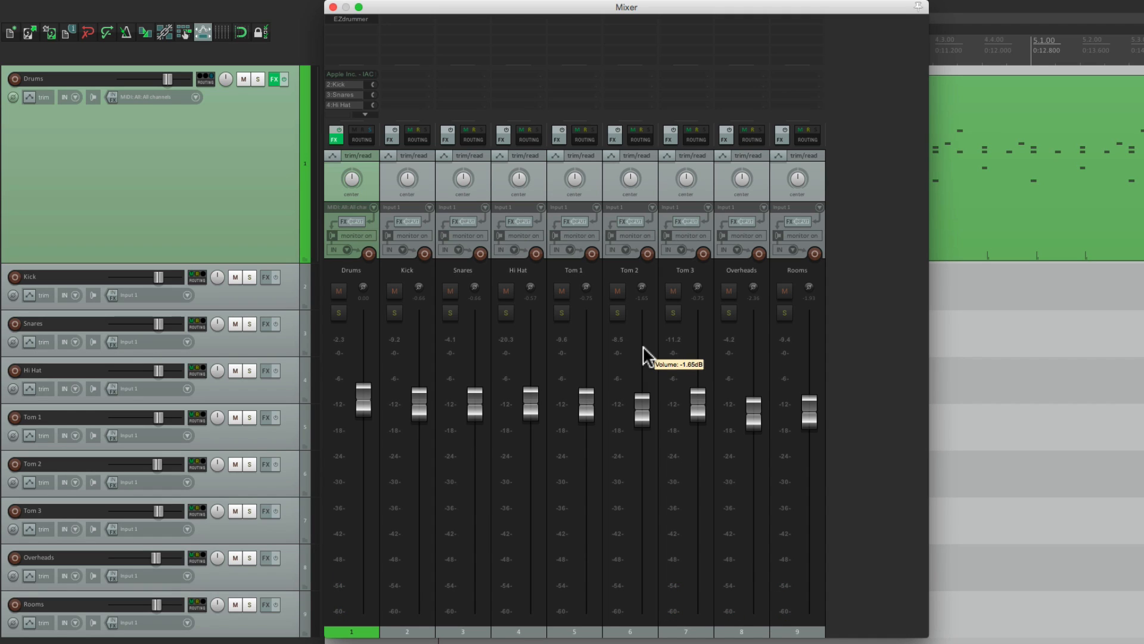
left_click(394, 312)
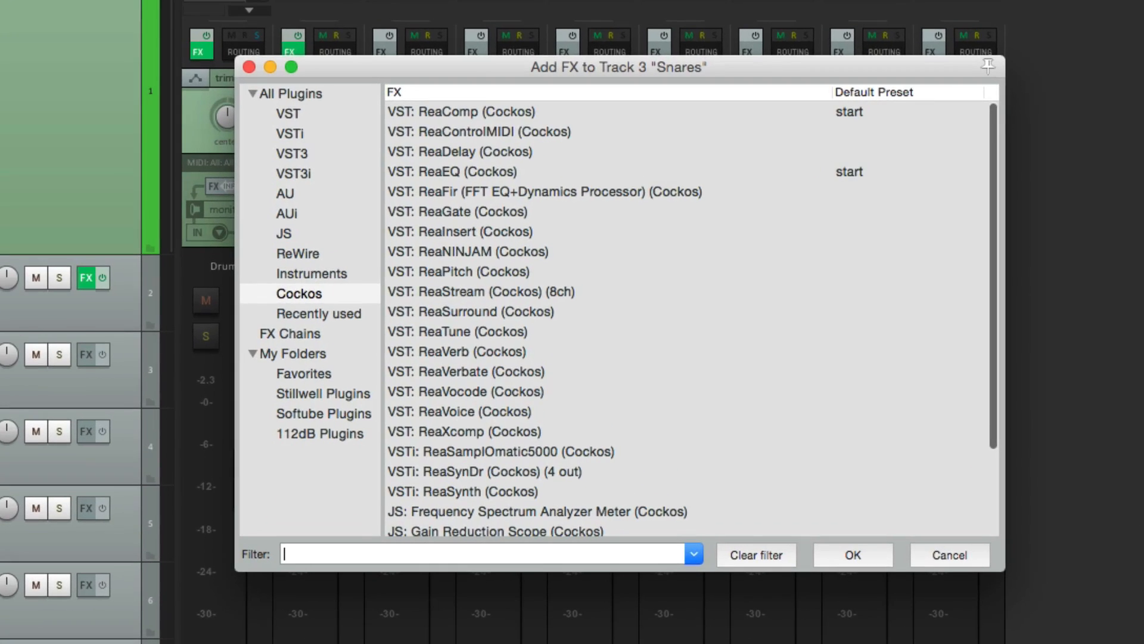
Add ReaEQ to Snares and raise the high-shelf band to +3.2 dB near 5 kHz.
double_click(451, 172)
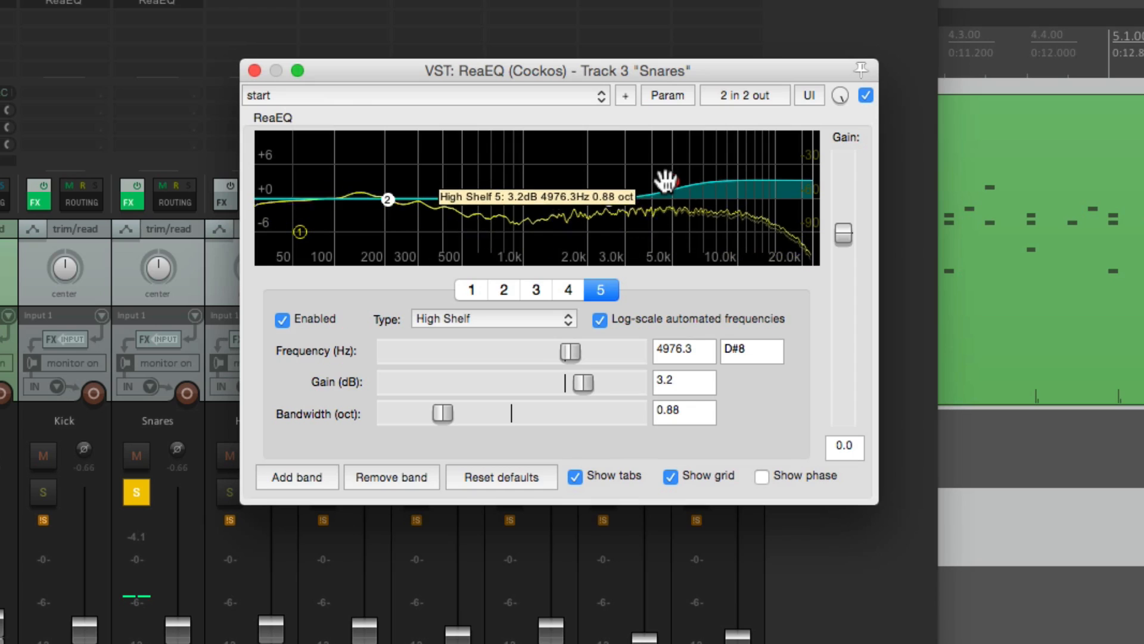
left_click(535, 290)
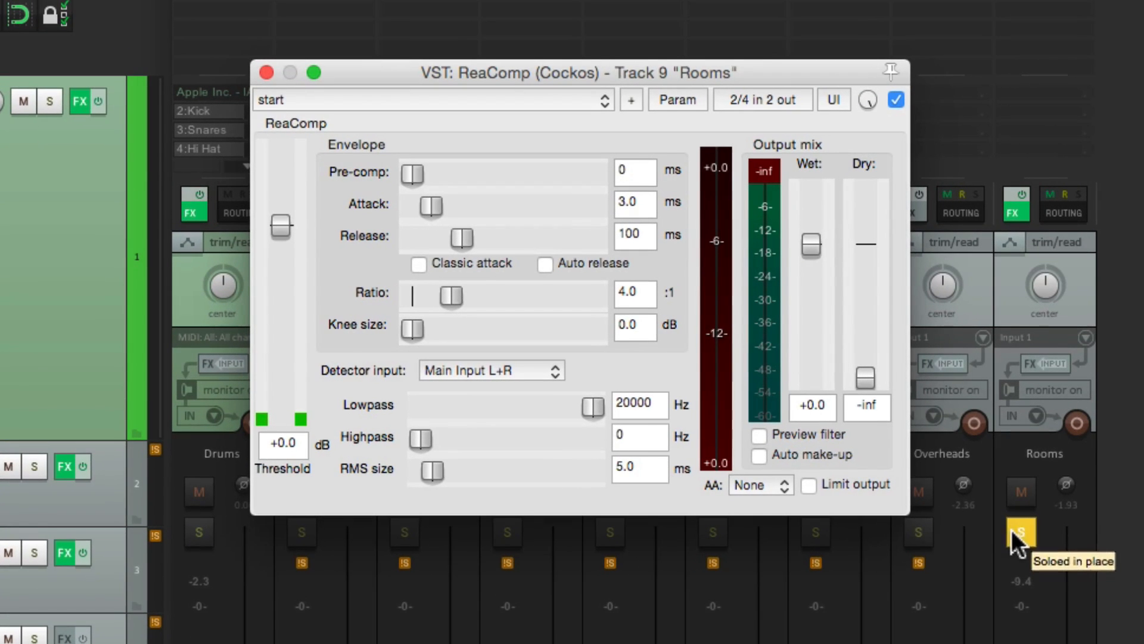
Solo Rooms, set ReaComp's threshold to about -35 dB, and close the compressor.
left_click(758, 455)
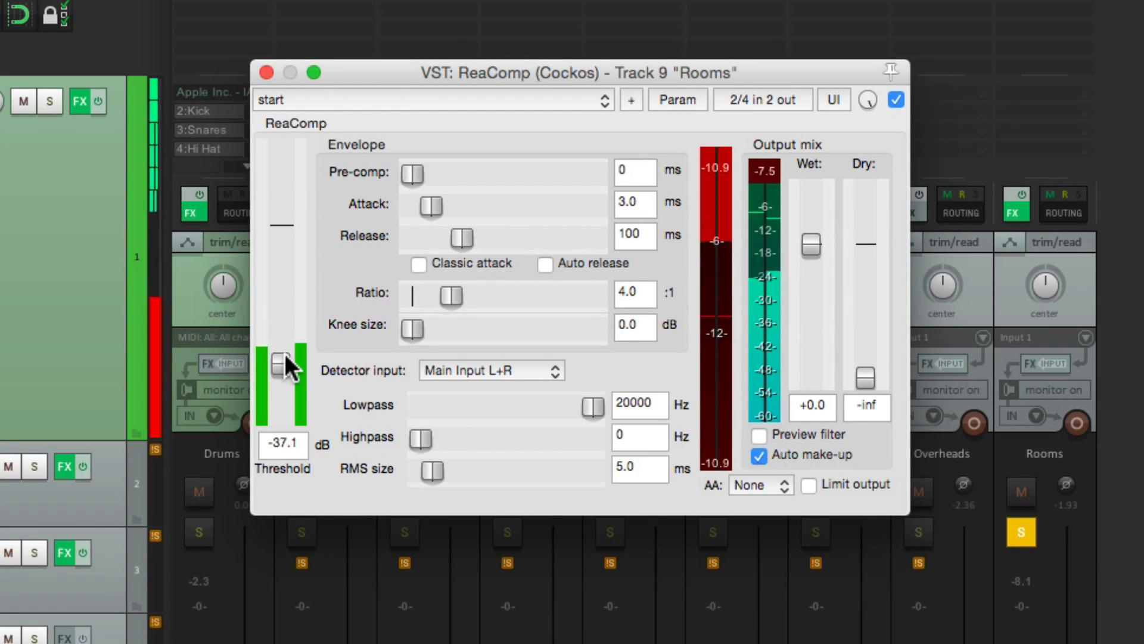
left_click_drag(280, 358, 280, 352)
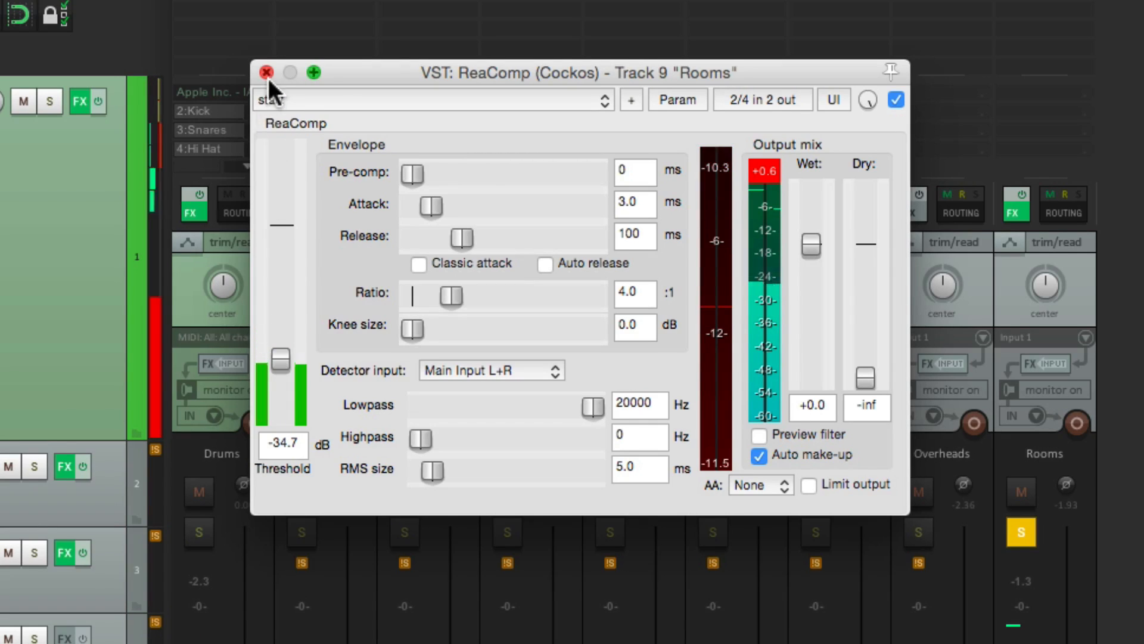
left_click(266, 72)
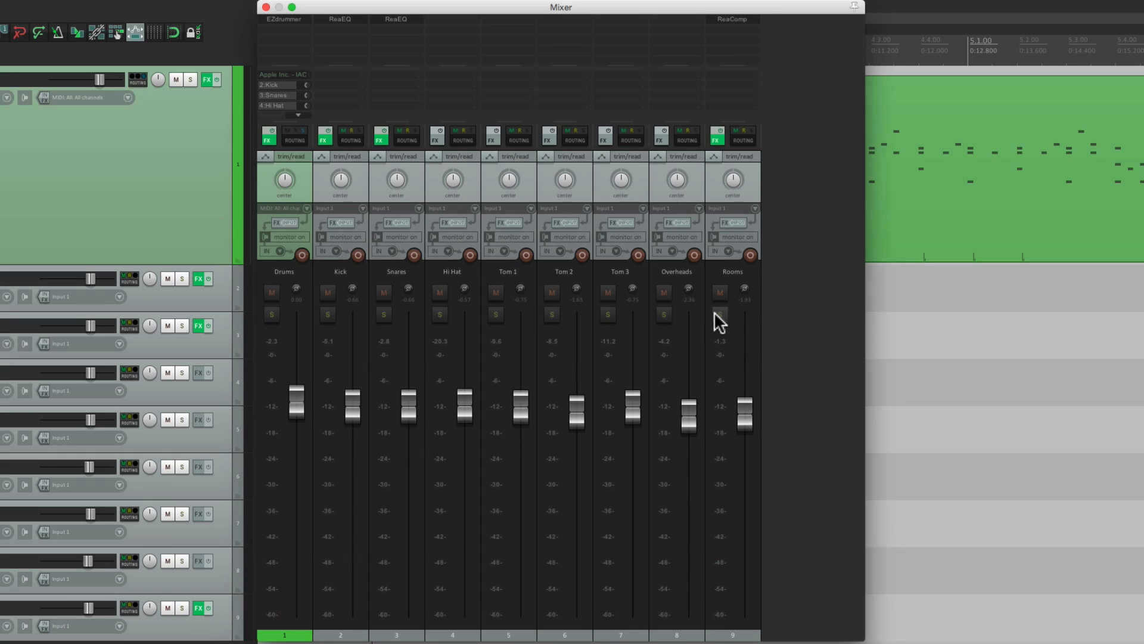
Pull the Rooms fader down to -12.2 dB, then back up to -4.62 dB.
left_click_drag(744, 405, 744, 467)
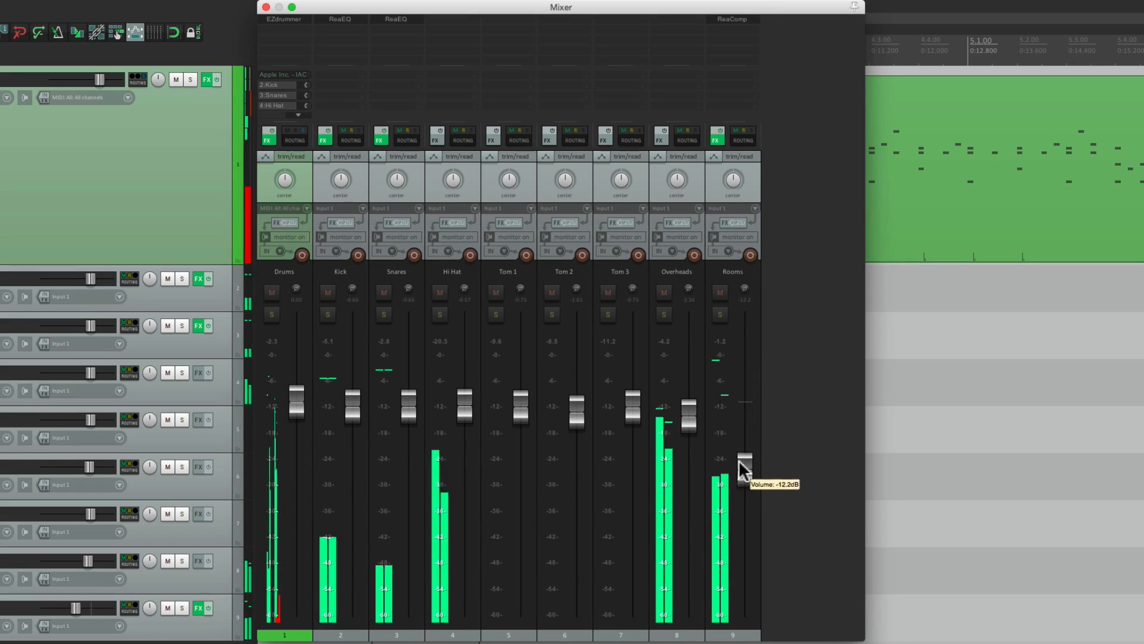
left_click_drag(745, 467, 745, 409)
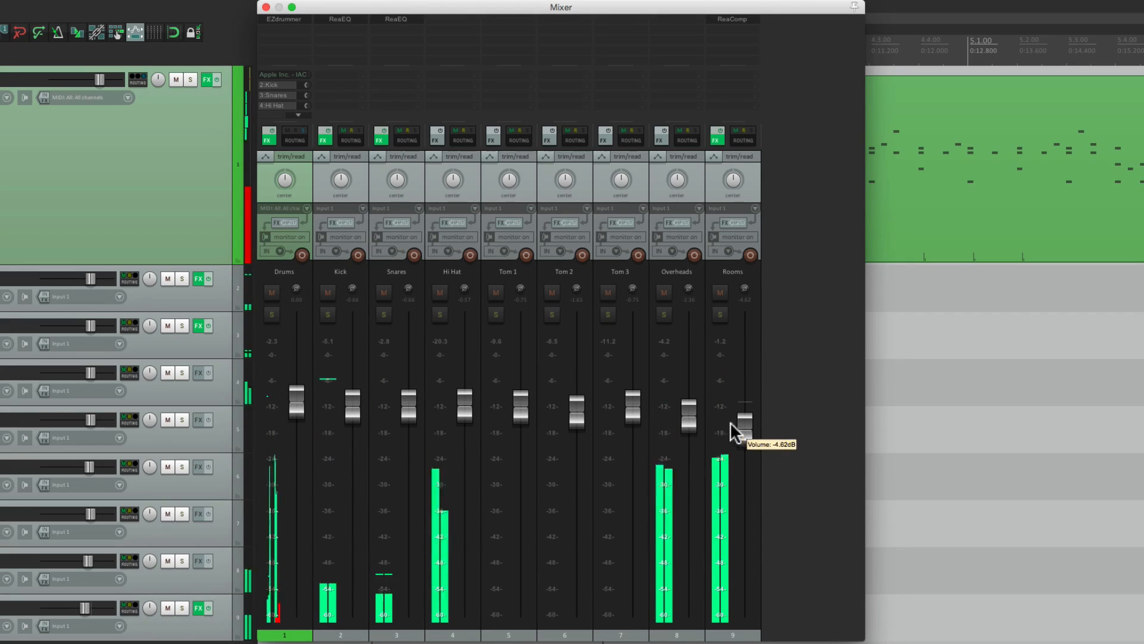